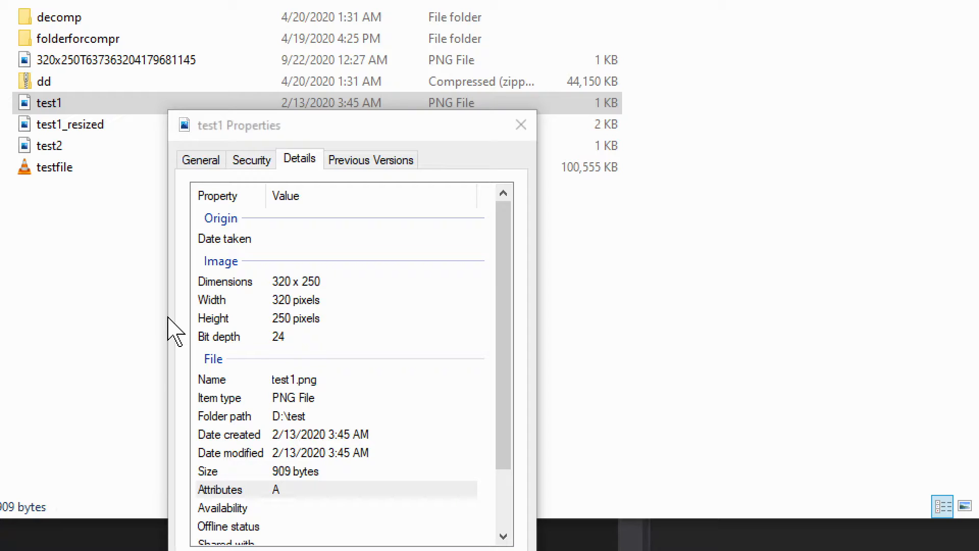
pyautogui.moveTo(183, 274)
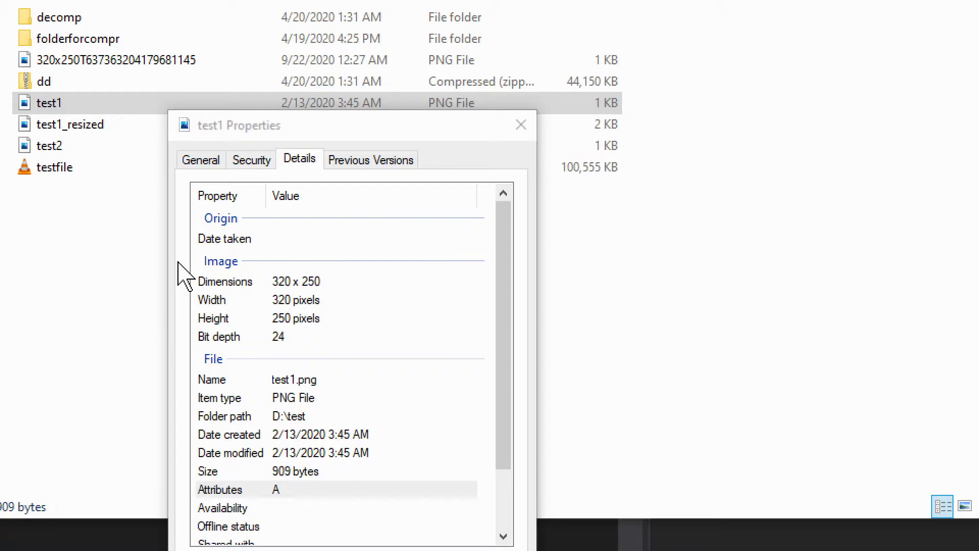
pyautogui.moveTo(281, 306)
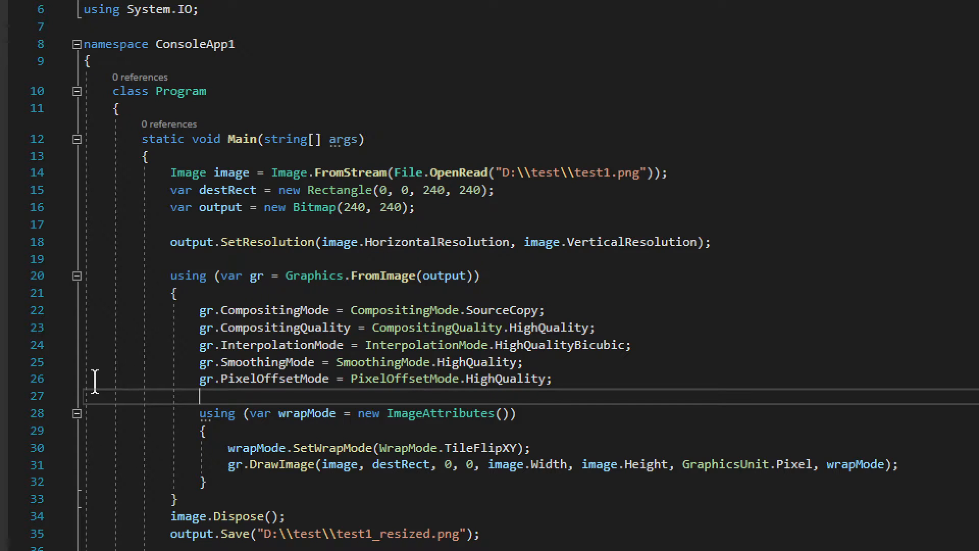
pyautogui.moveTo(405, 116)
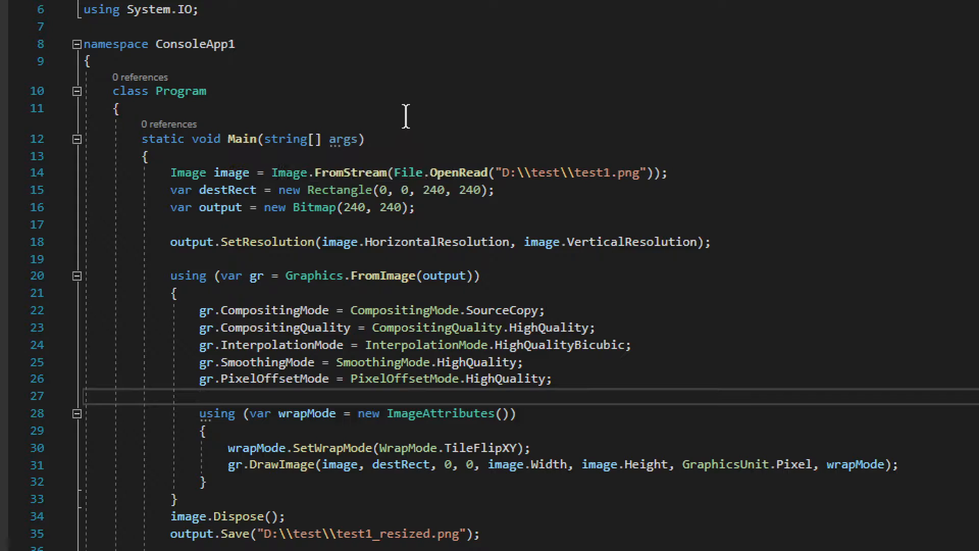
pyautogui.moveTo(322, 74)
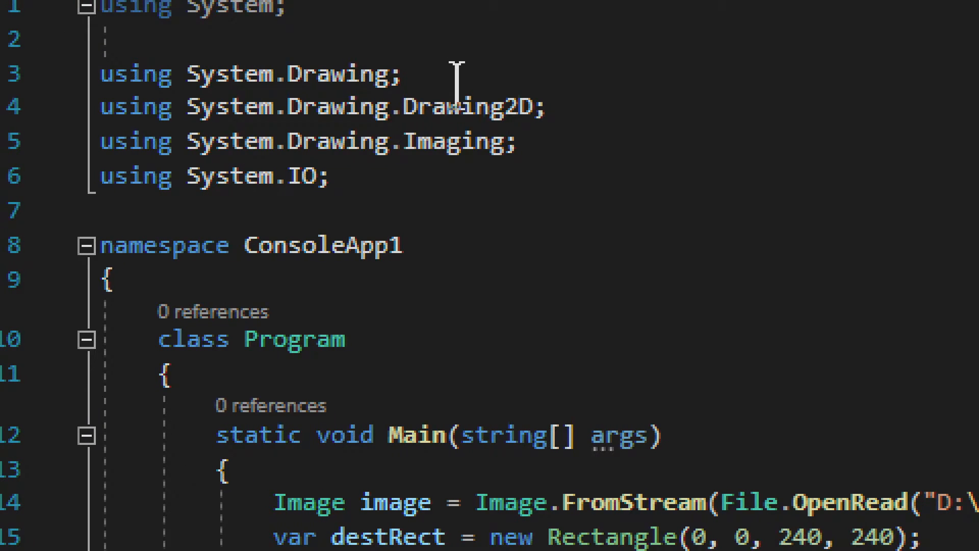
pyautogui.moveTo(524, 141)
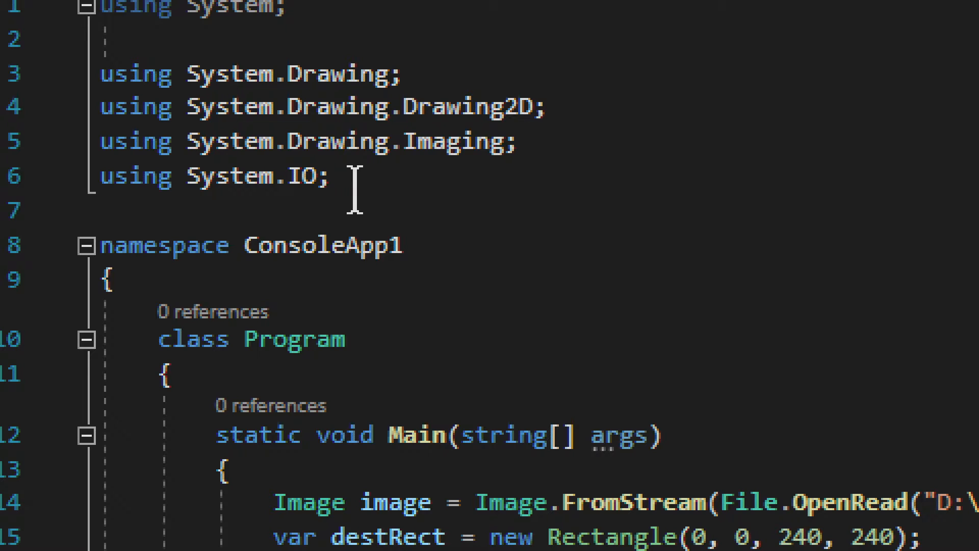
pyautogui.scroll(-3)
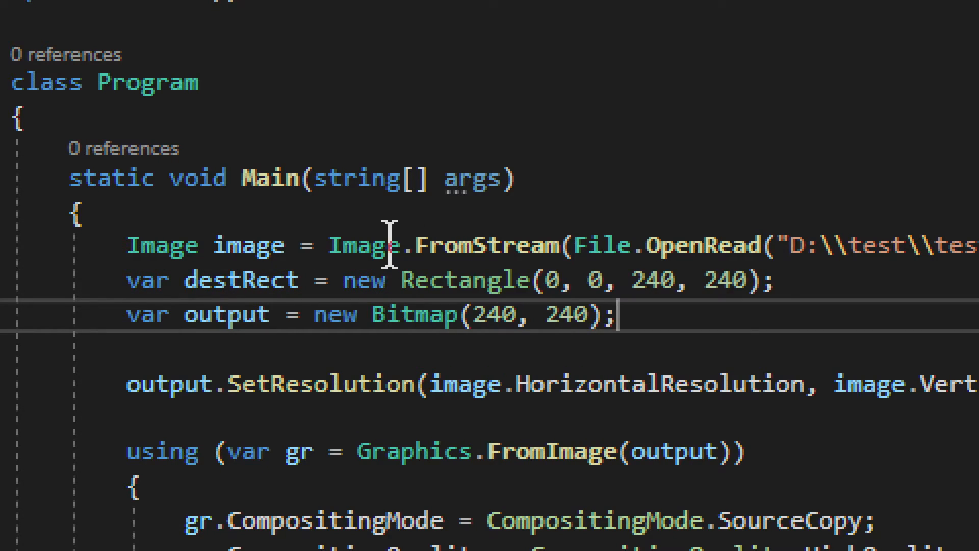
pyautogui.moveTo(250, 244)
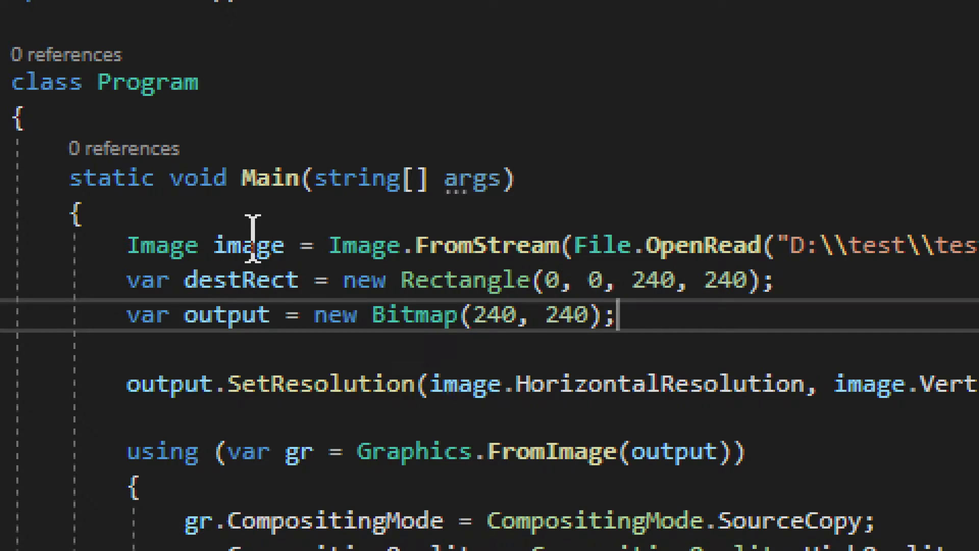
pyautogui.doubleClick(249, 244)
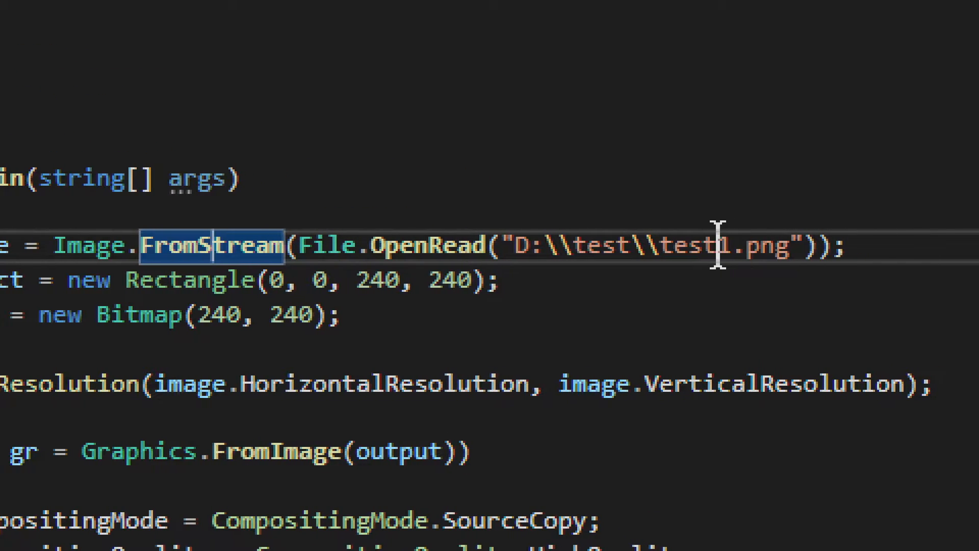
pyautogui.moveTo(437, 243)
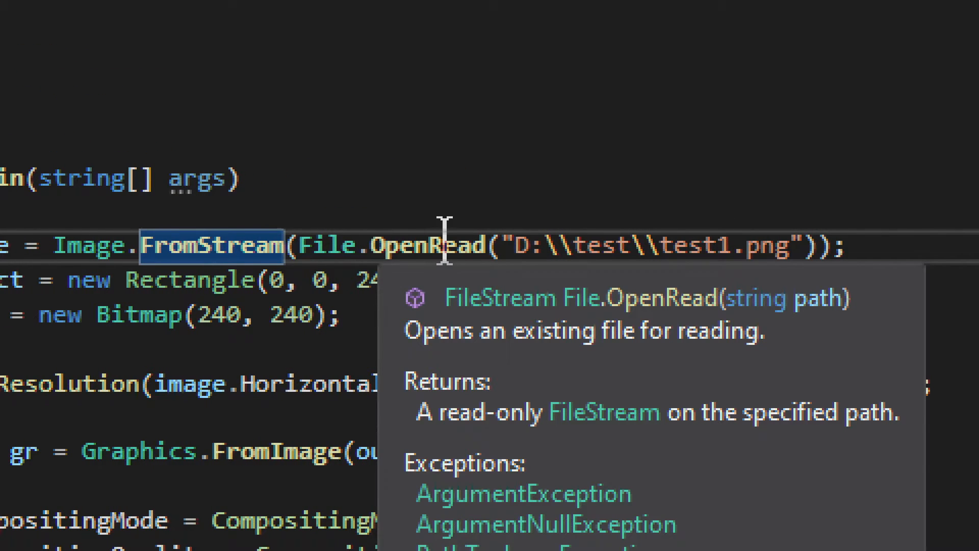
pyautogui.moveTo(209, 244)
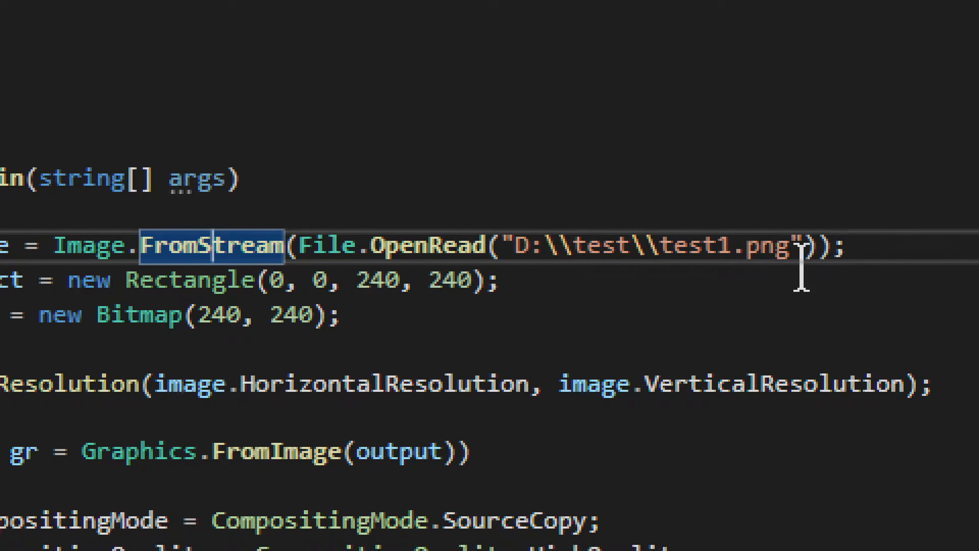
pyautogui.moveTo(59, 312)
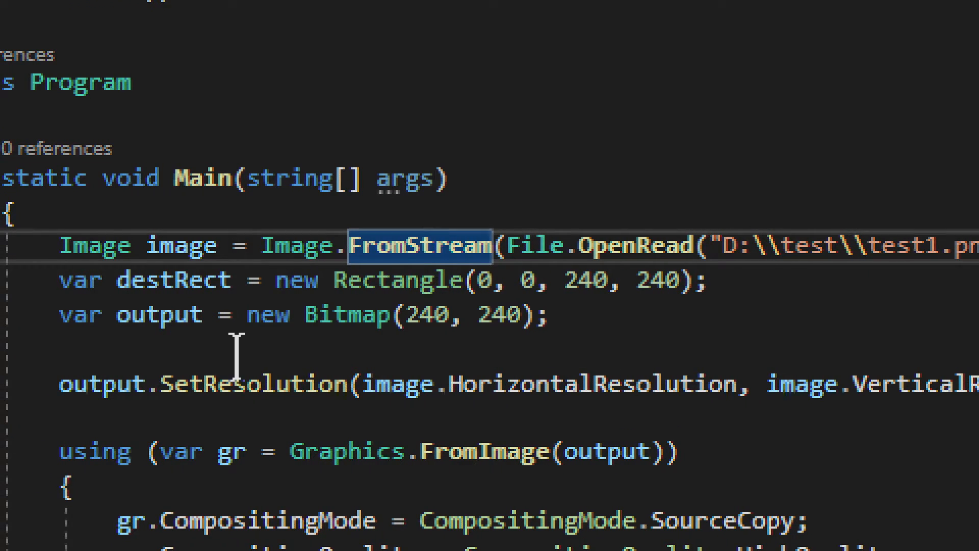
pyautogui.moveTo(384, 291)
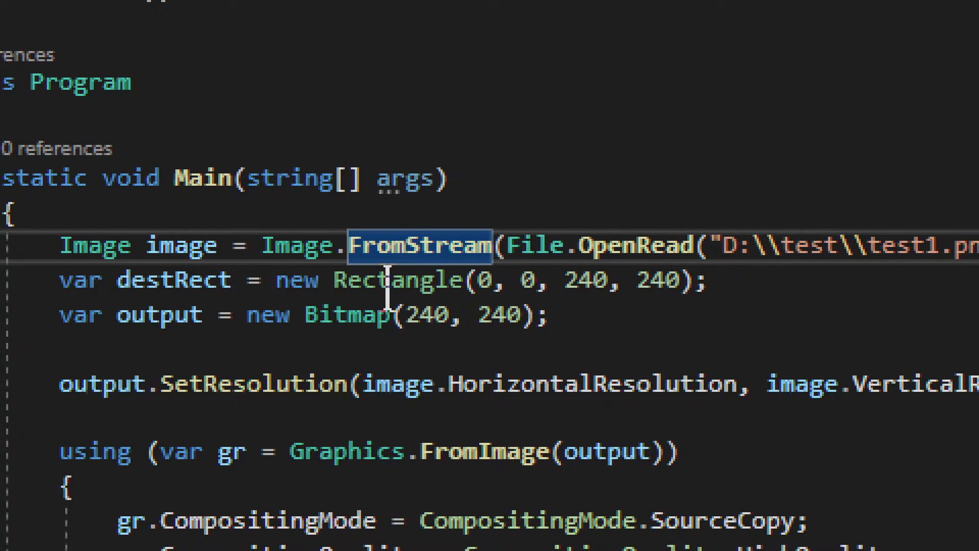
pyautogui.moveTo(396, 279)
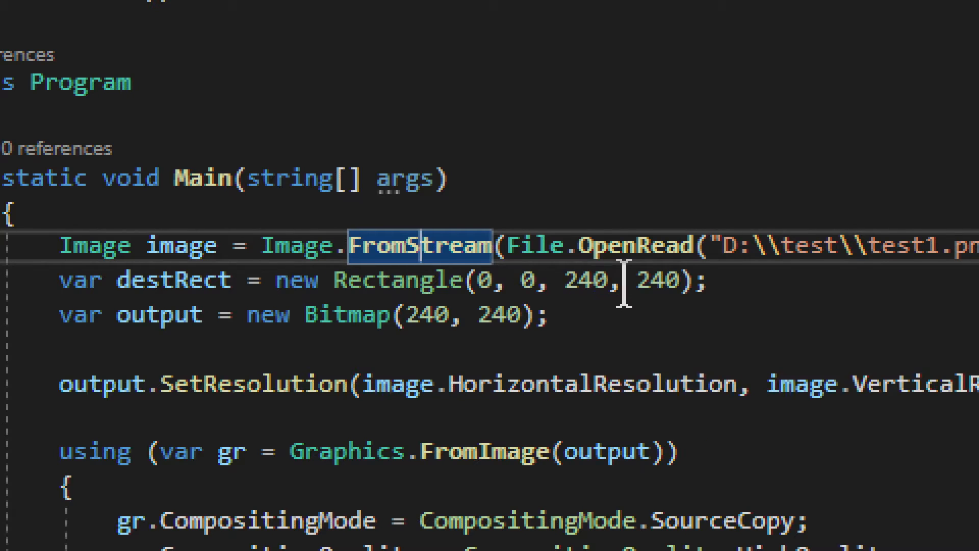
pyautogui.moveTo(651, 279)
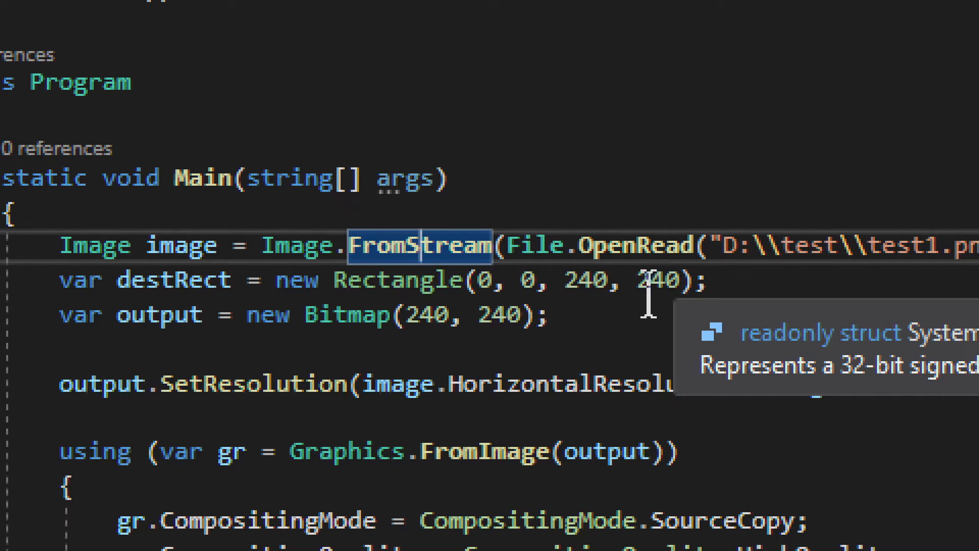
pyautogui.moveTo(755, 387)
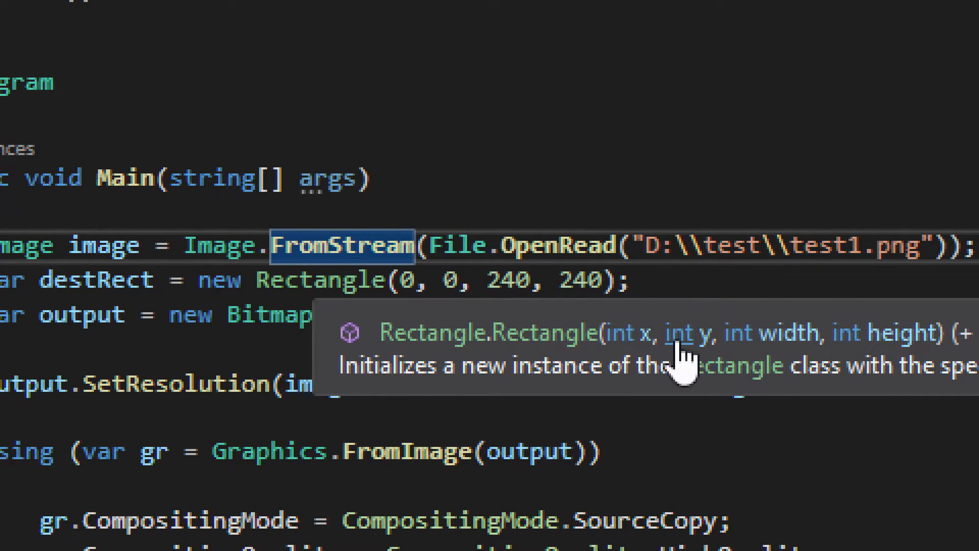
pyautogui.moveTo(899, 368)
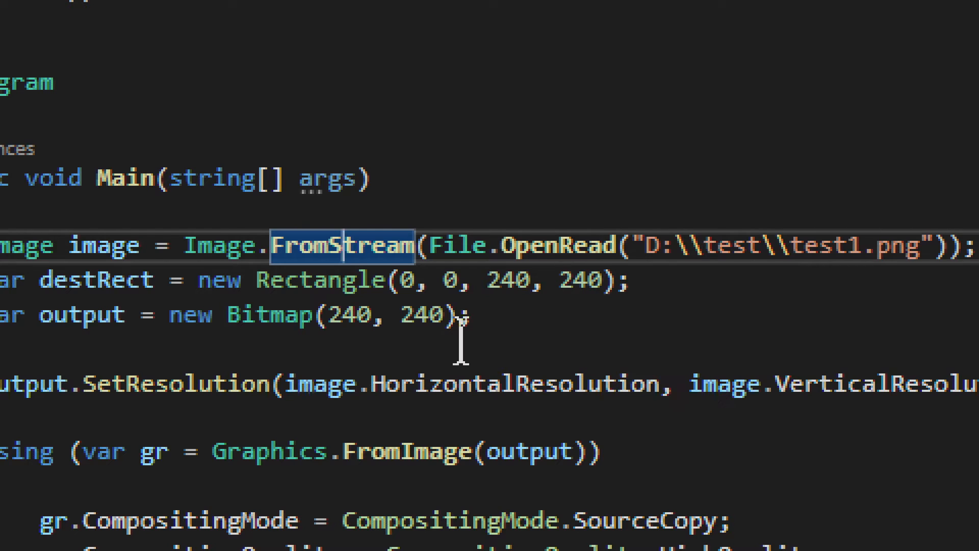
pyautogui.moveTo(268, 314)
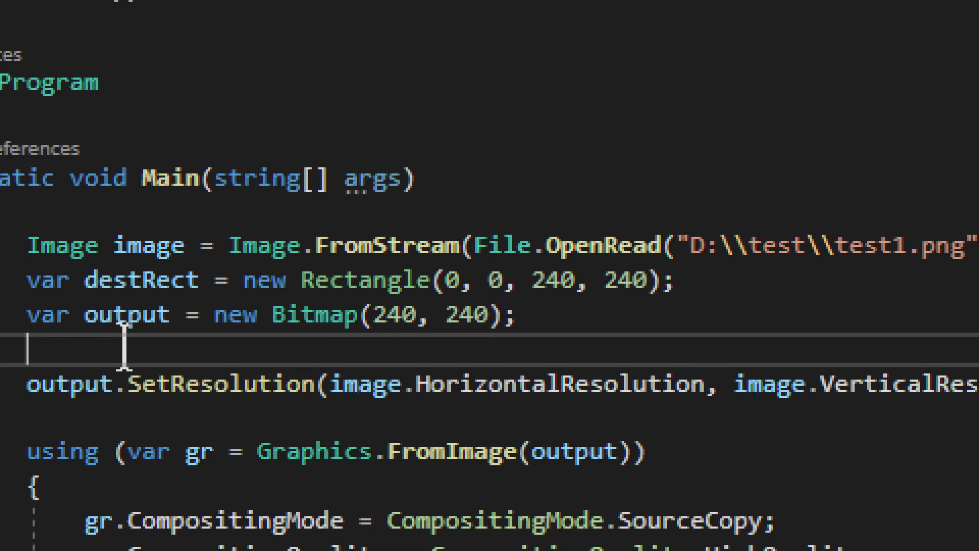
pyautogui.moveTo(500, 178)
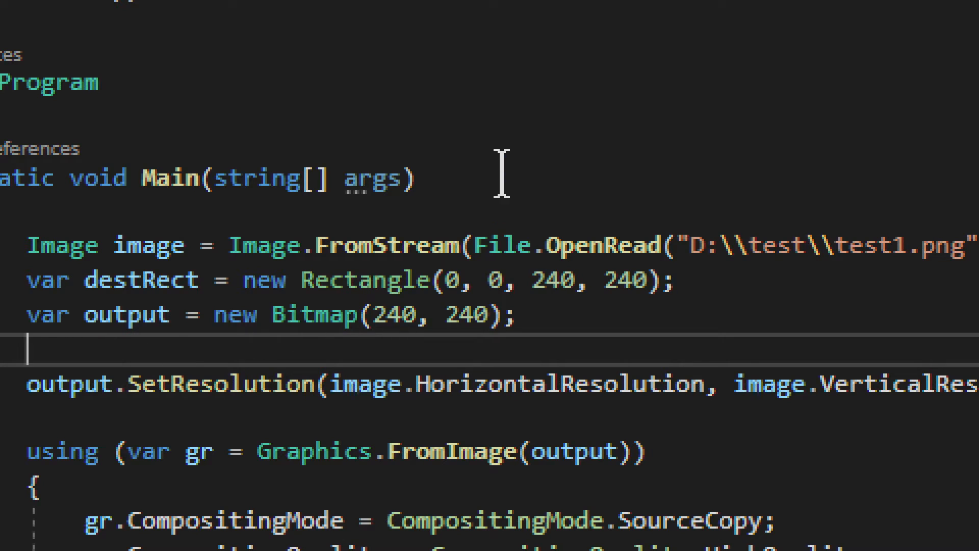
pyautogui.moveTo(513, 206)
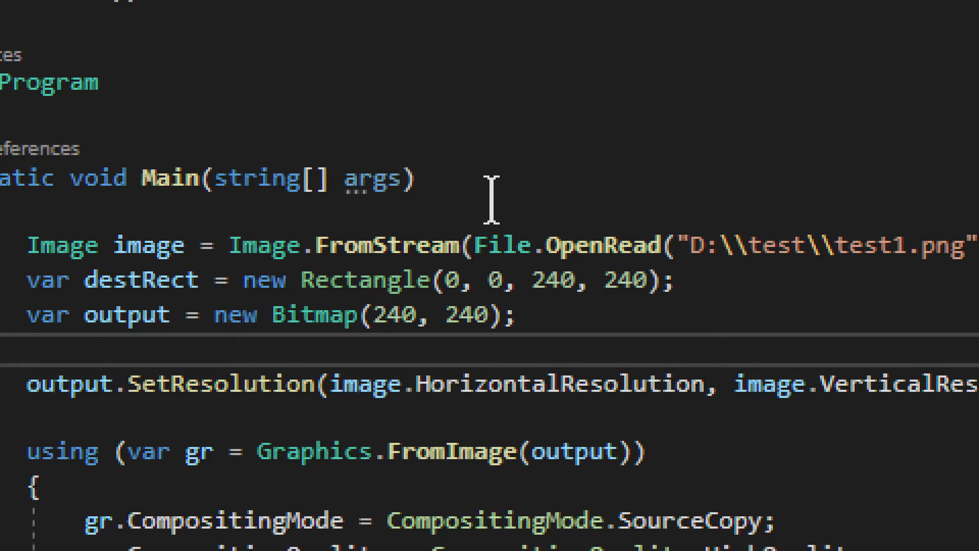
pyautogui.moveTo(562, 287)
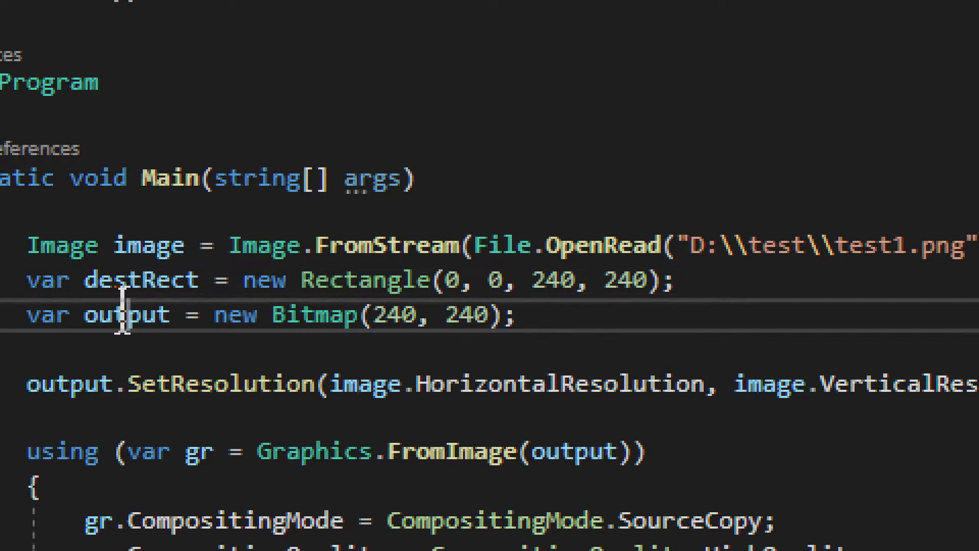
pyautogui.doubleClick(127, 313)
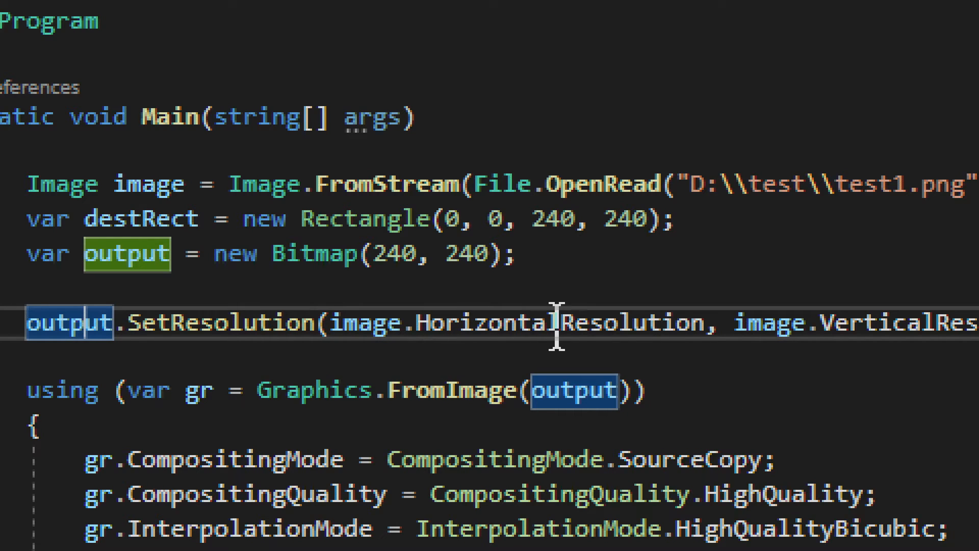
pyautogui.hscroll(3)
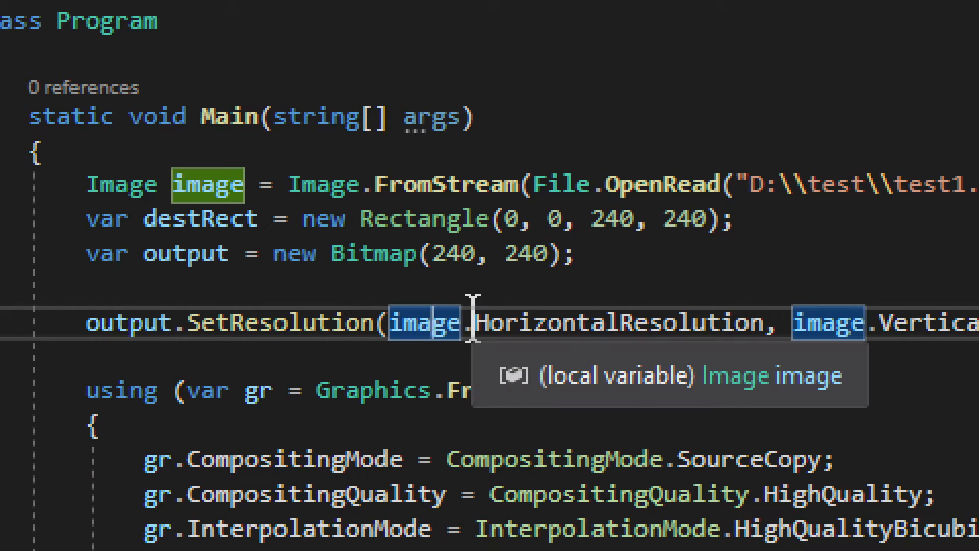
pyautogui.moveTo(561, 375)
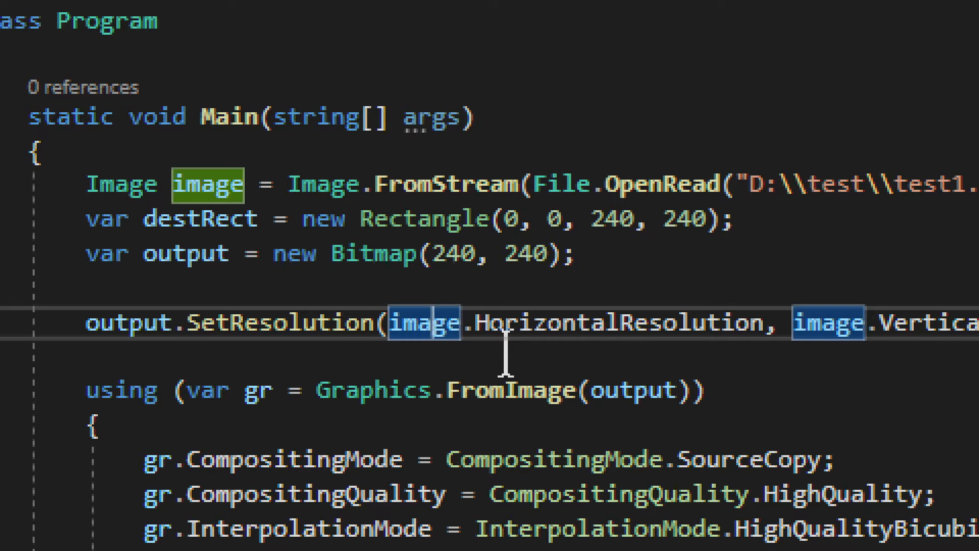
pyautogui.moveTo(388, 359)
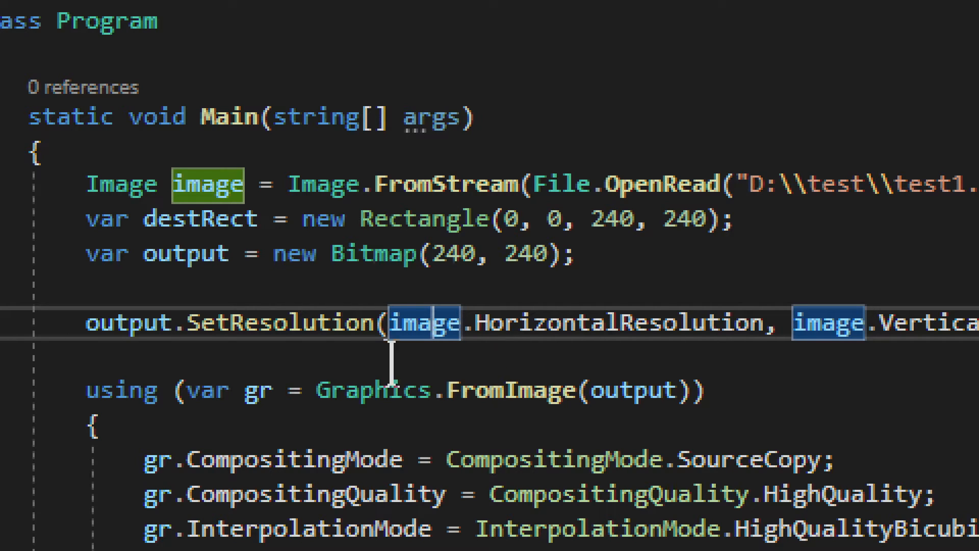
pyautogui.scroll(-3)
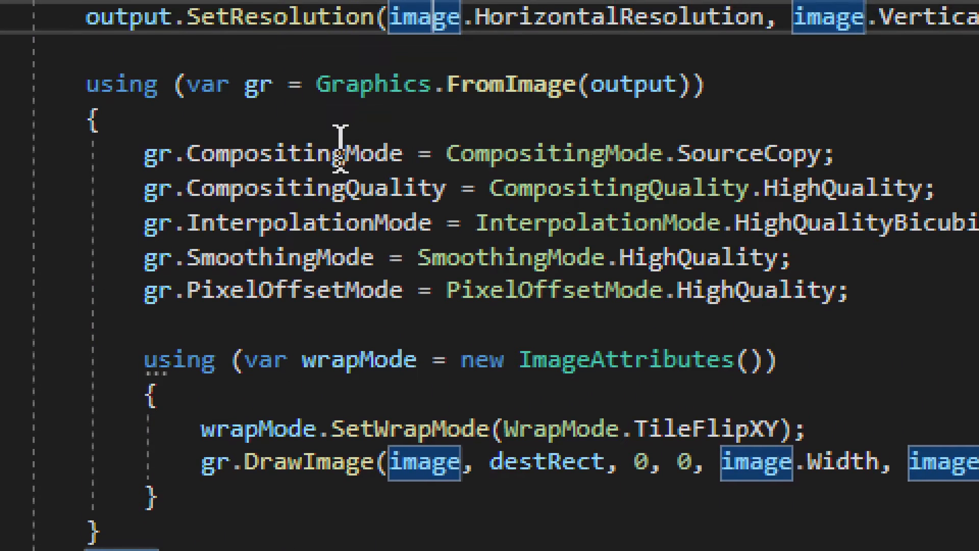
pyautogui.moveTo(368, 83)
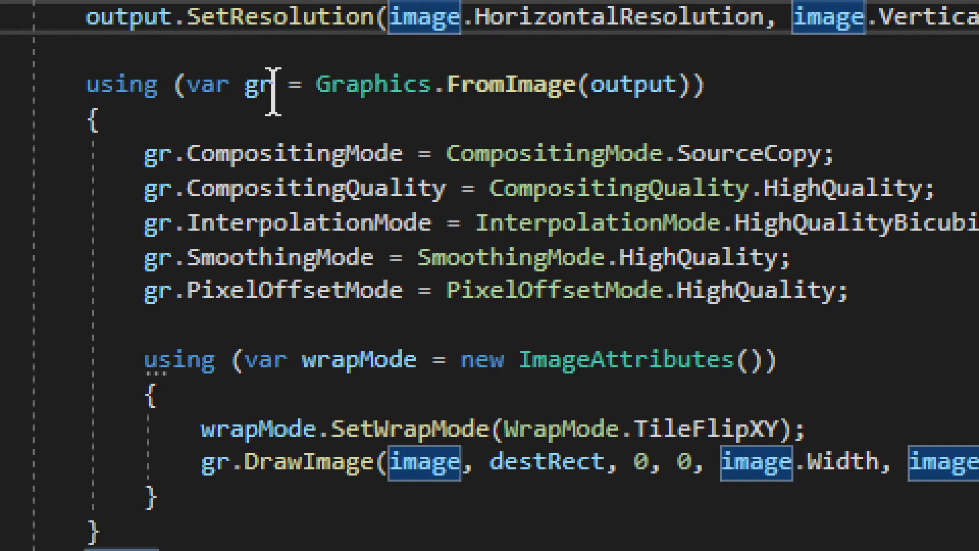
pyautogui.click(97, 121)
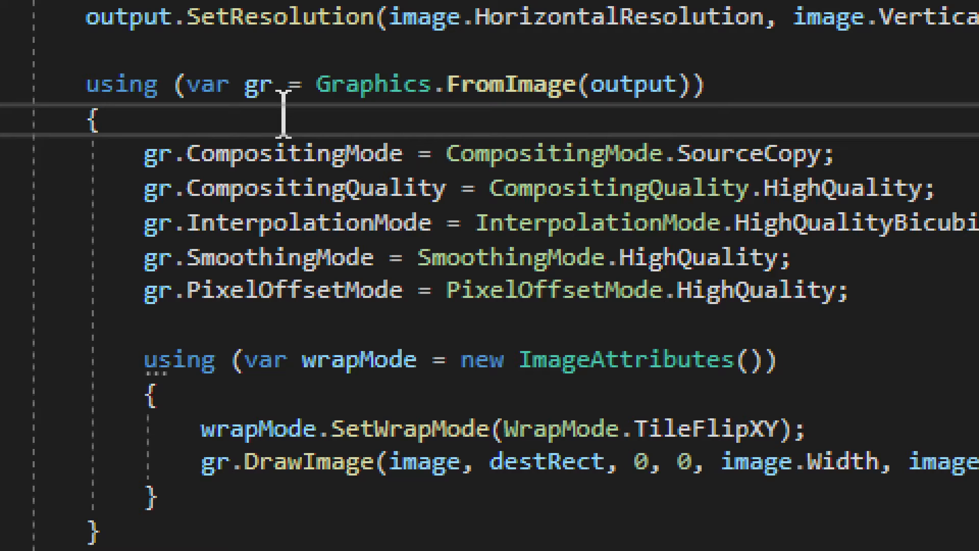
pyautogui.click(97, 119)
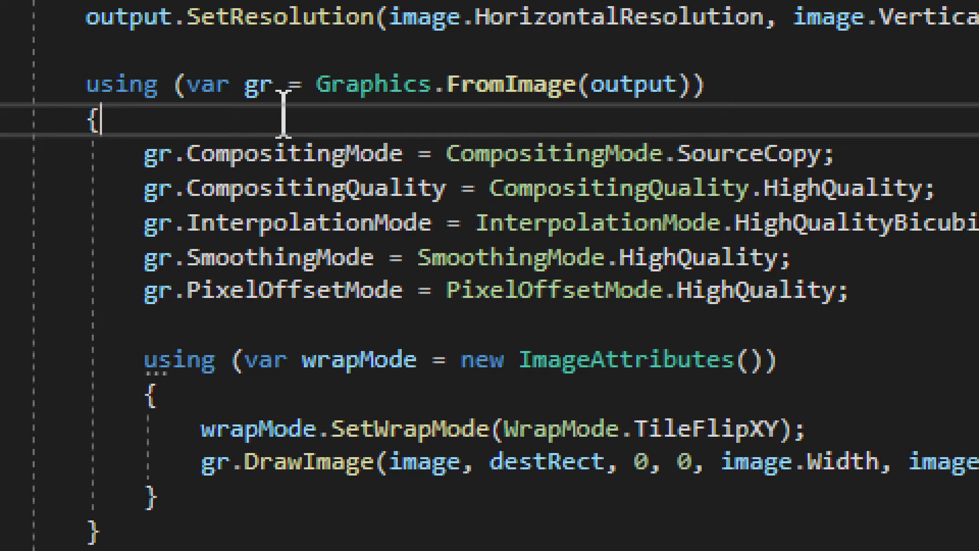
pyautogui.moveTo(402, 141)
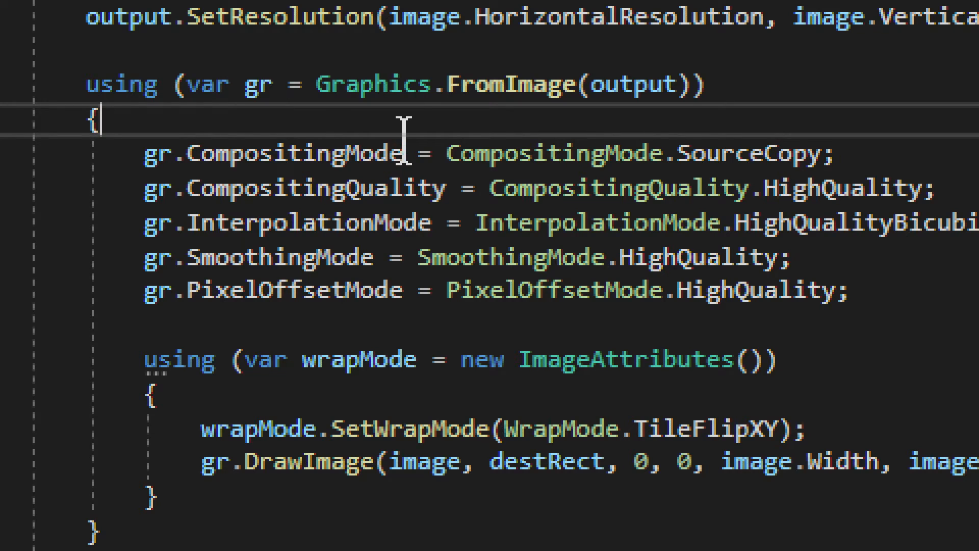
pyautogui.moveTo(421, 115)
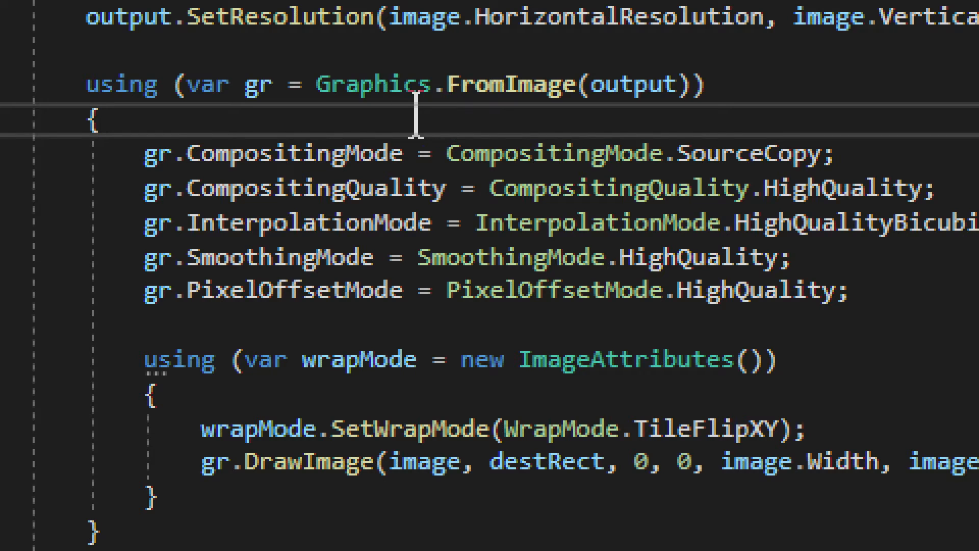
pyautogui.moveTo(493, 83)
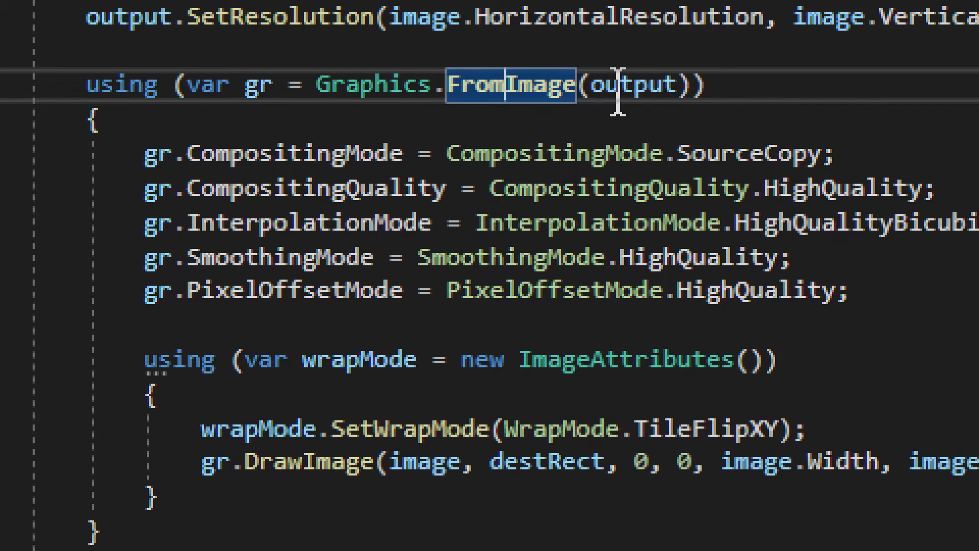
pyautogui.doubleClick(629, 85)
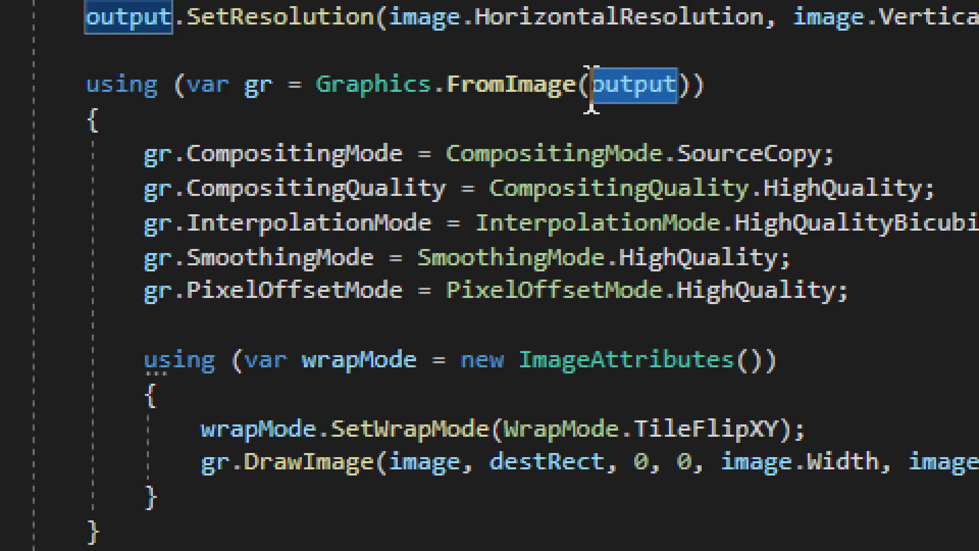
pyautogui.moveTo(421, 85)
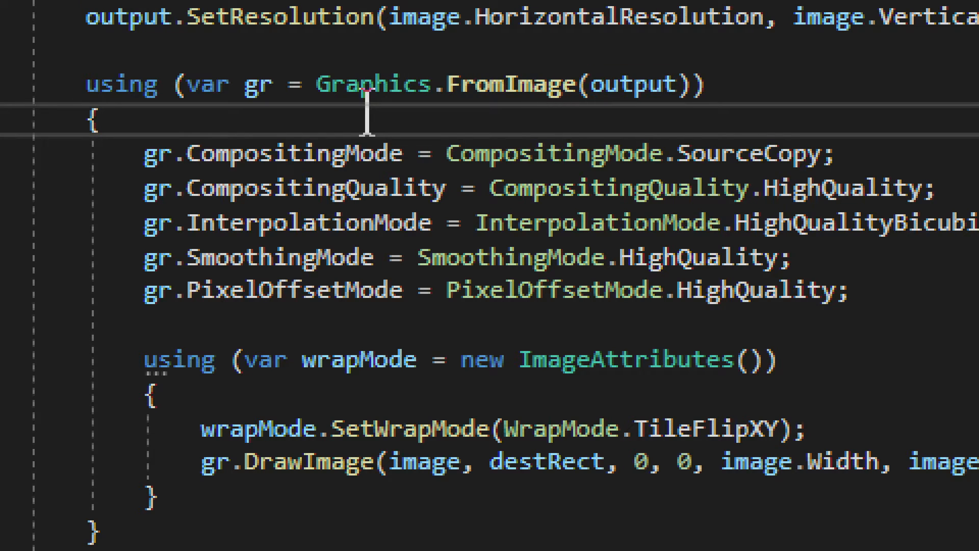
pyautogui.doubleClick(257, 83)
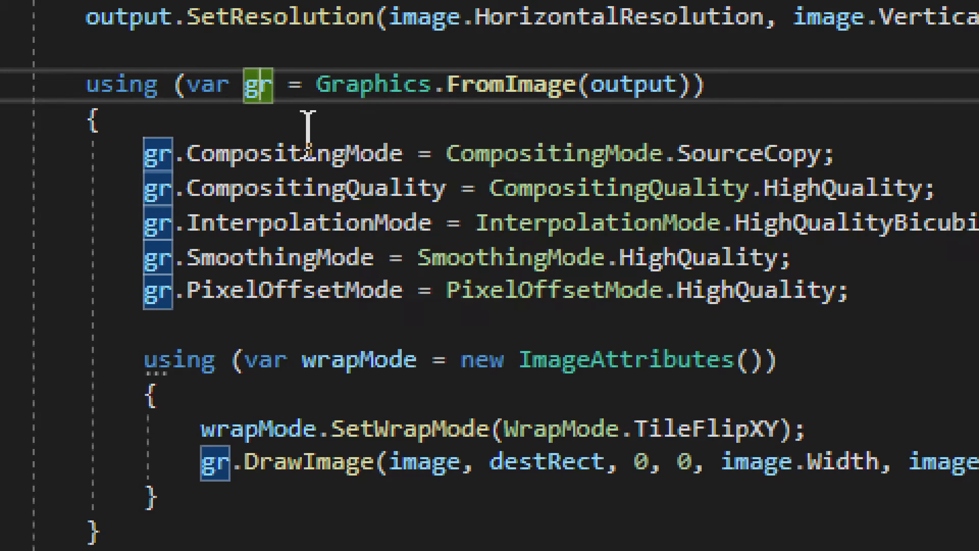
pyautogui.hscroll(3)
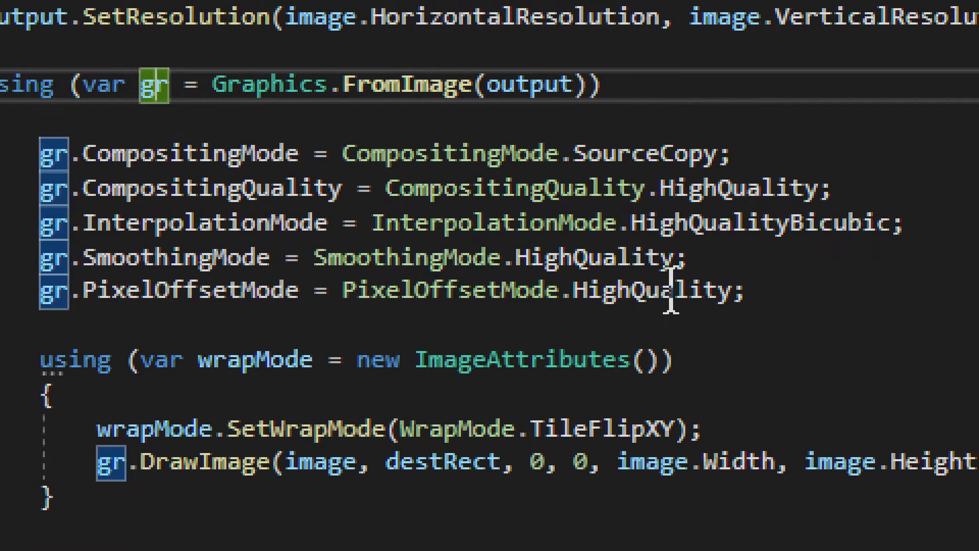
pyautogui.moveTo(238, 274)
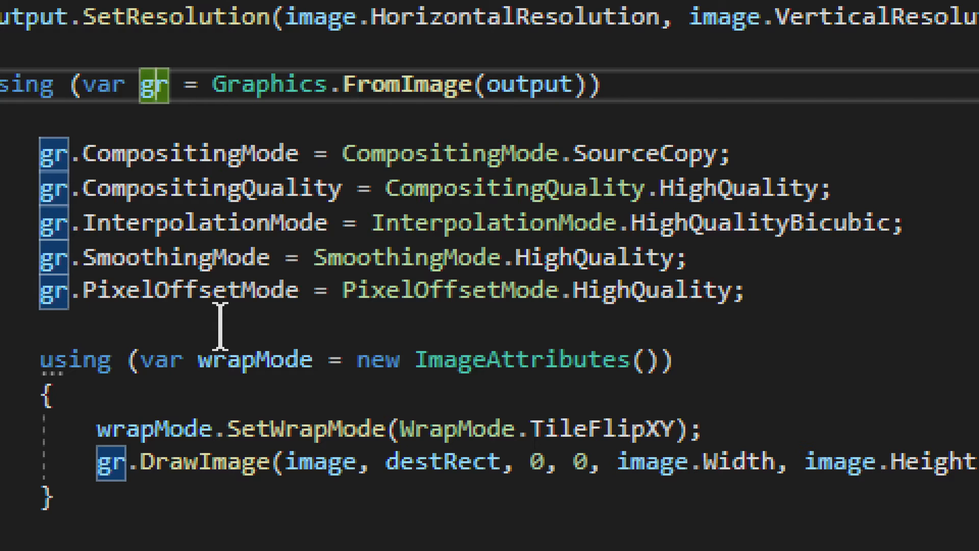
pyautogui.moveTo(299, 232)
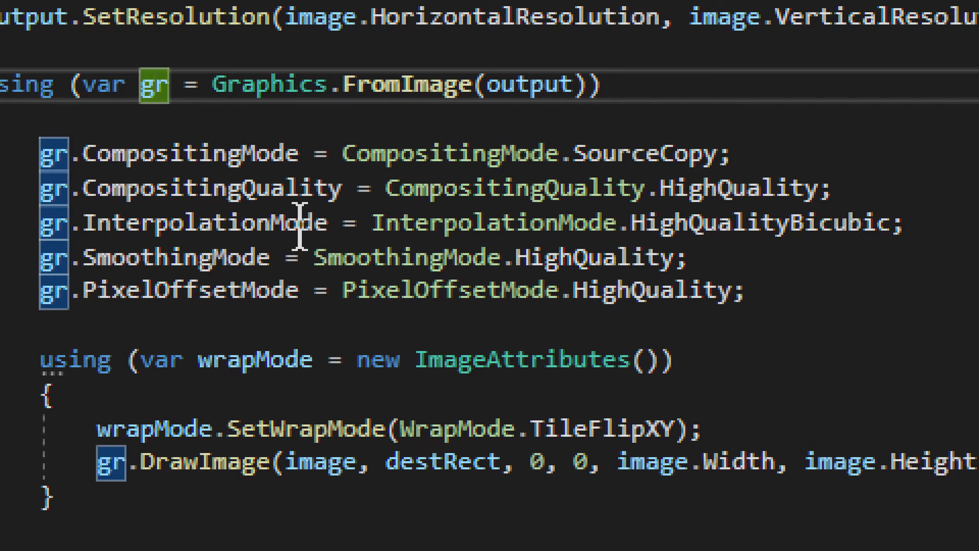
pyautogui.moveTo(487, 221)
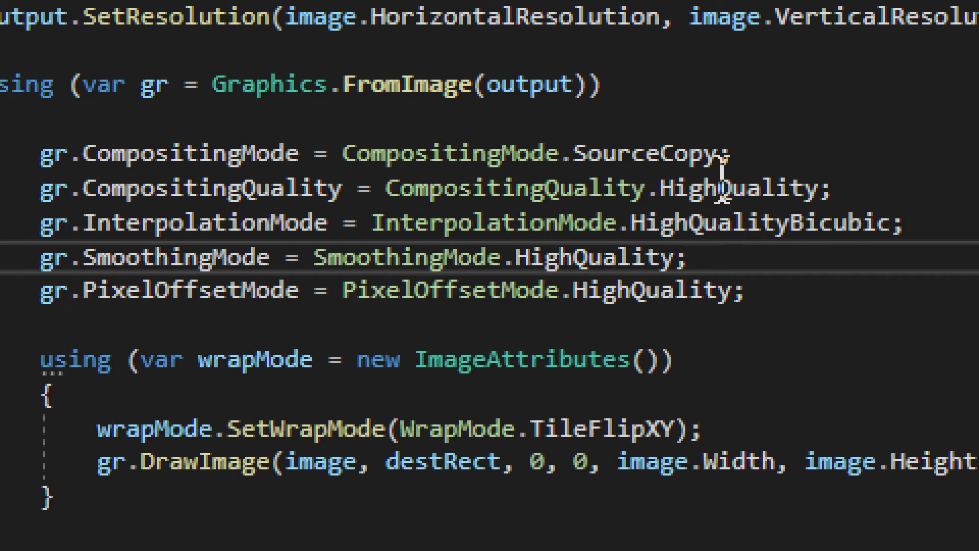
pyautogui.moveTo(777, 274)
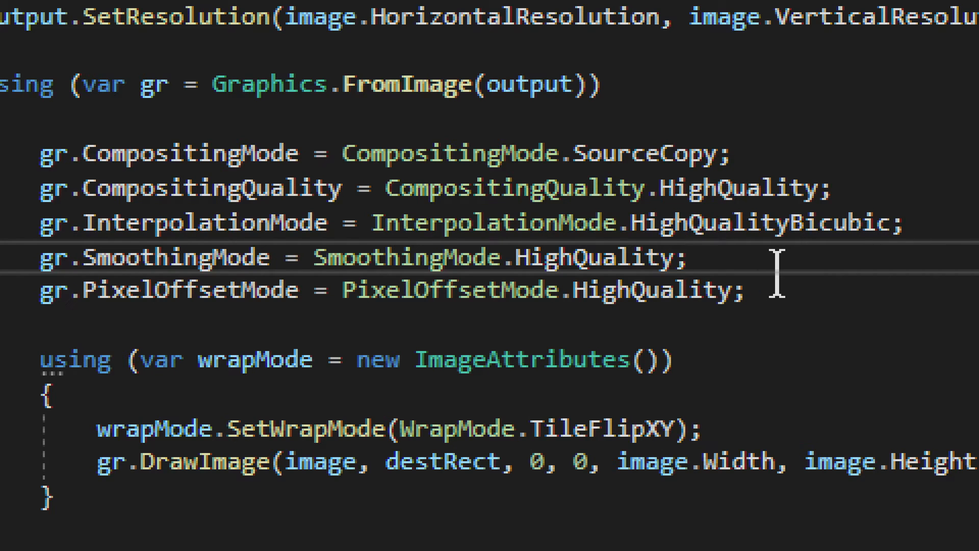
pyautogui.moveTo(250, 188)
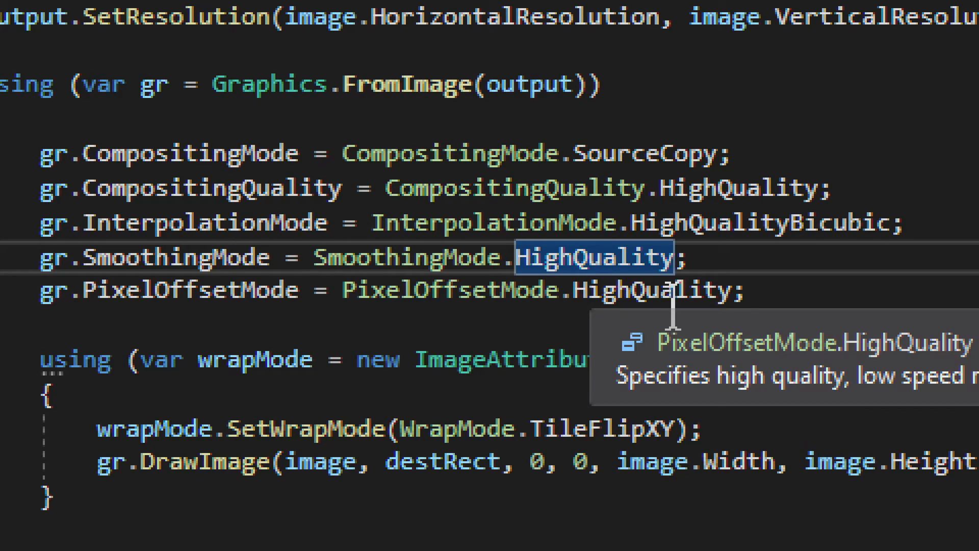
pyautogui.moveTo(494, 337)
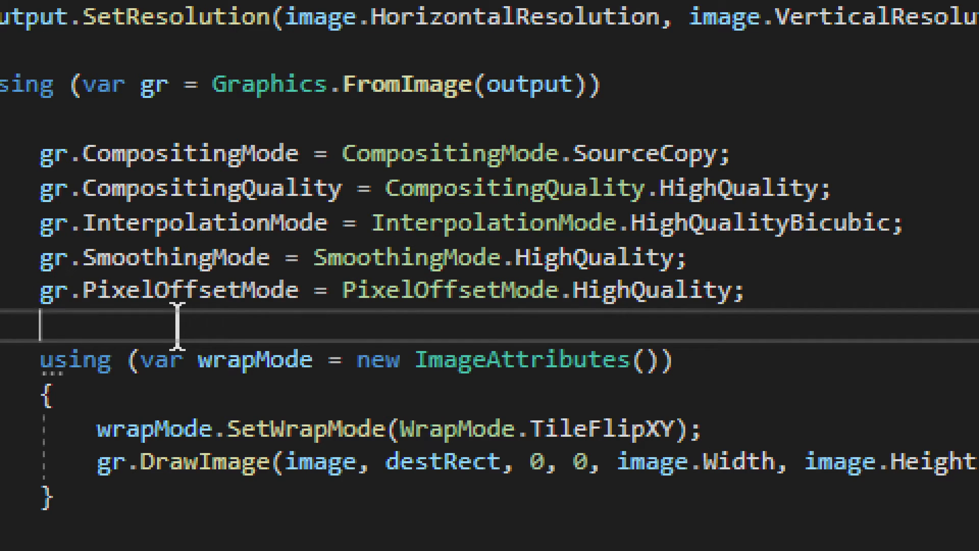
pyautogui.scroll(-3)
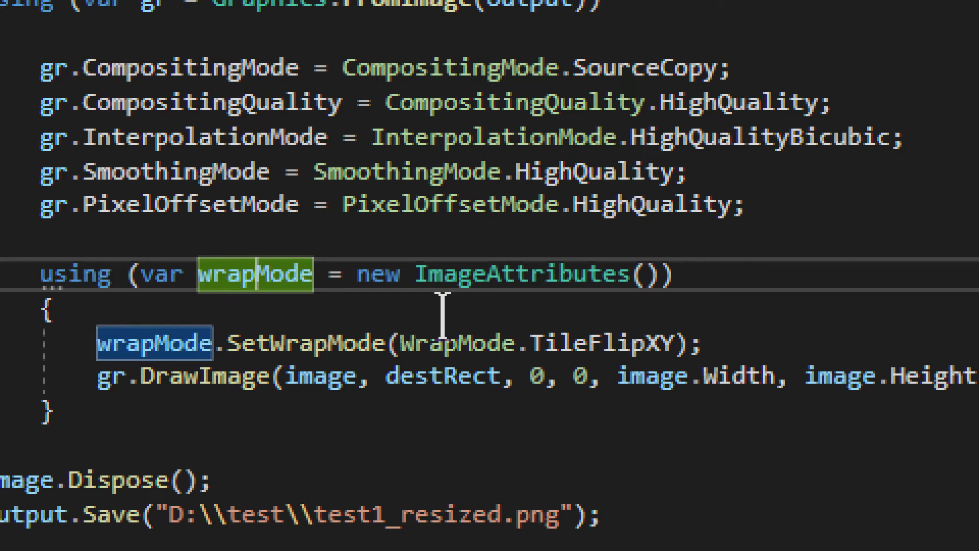
pyautogui.doubleClick(522, 273)
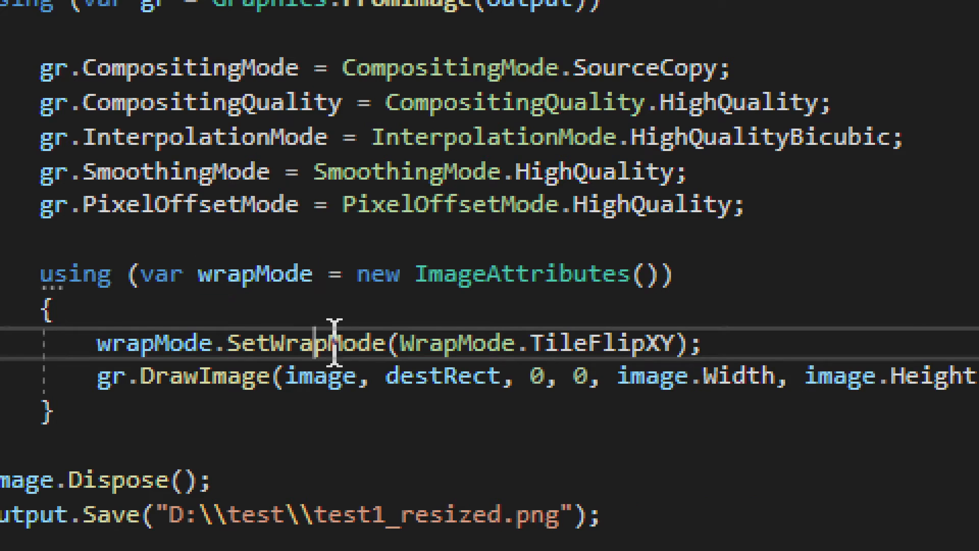
pyautogui.doubleClick(306, 342)
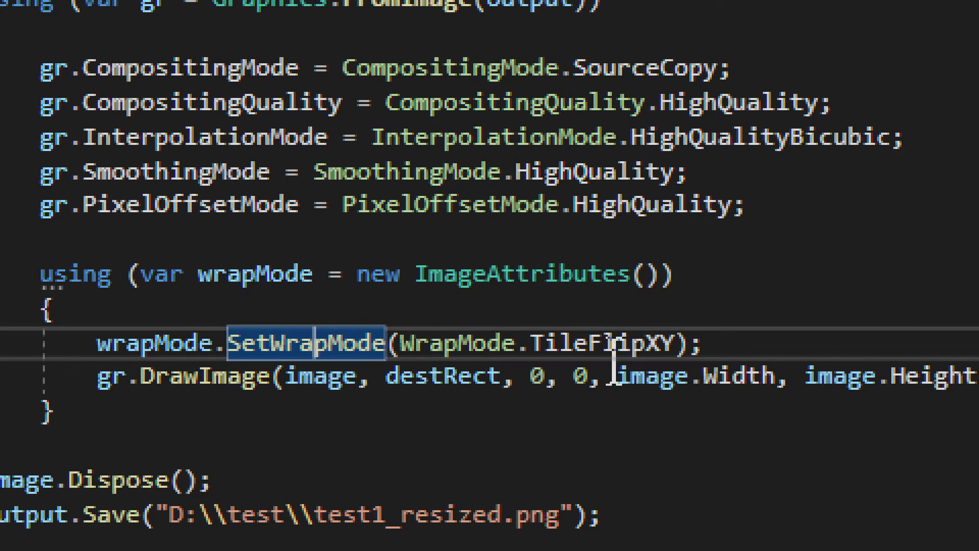
pyautogui.doubleClick(600, 343)
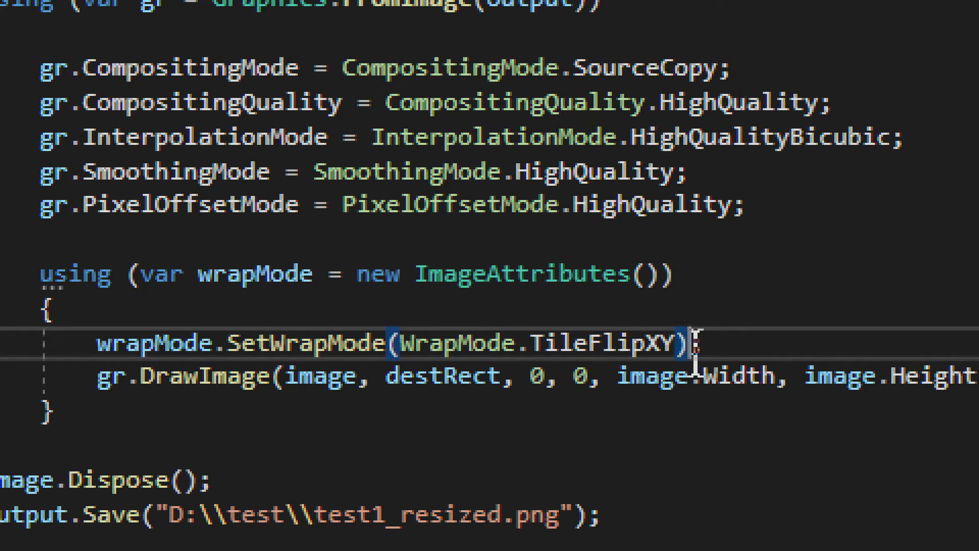
pyautogui.moveTo(204, 380)
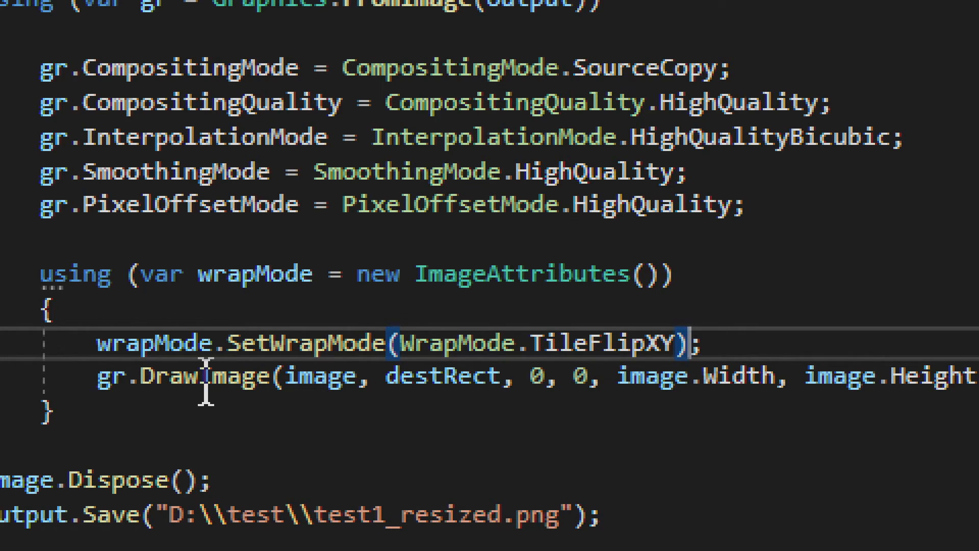
pyautogui.doubleClick(203, 374)
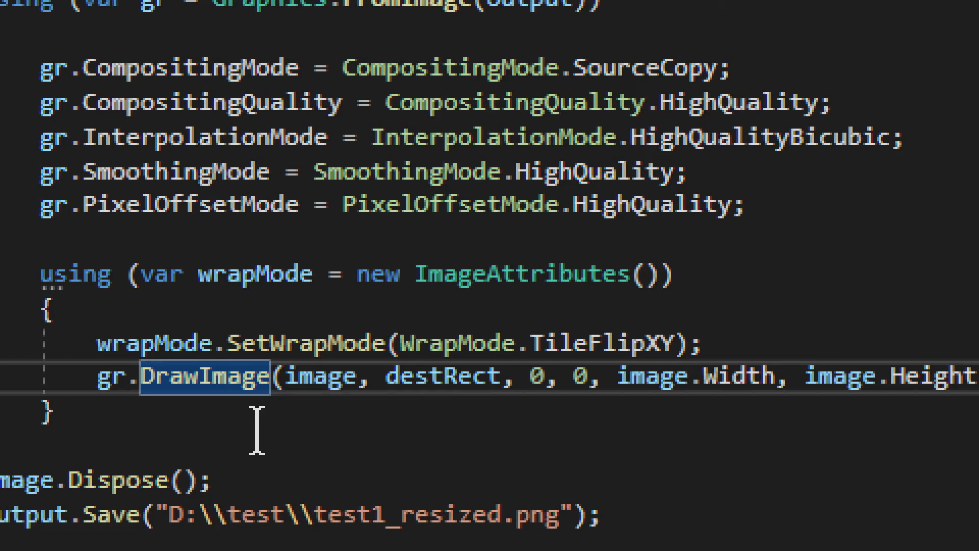
pyautogui.doubleClick(319, 376)
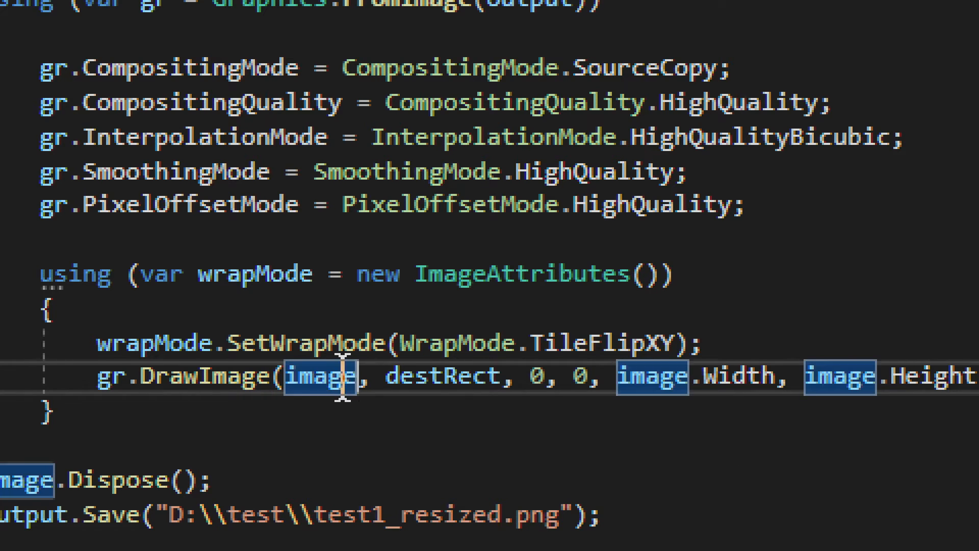
pyautogui.moveTo(446, 443)
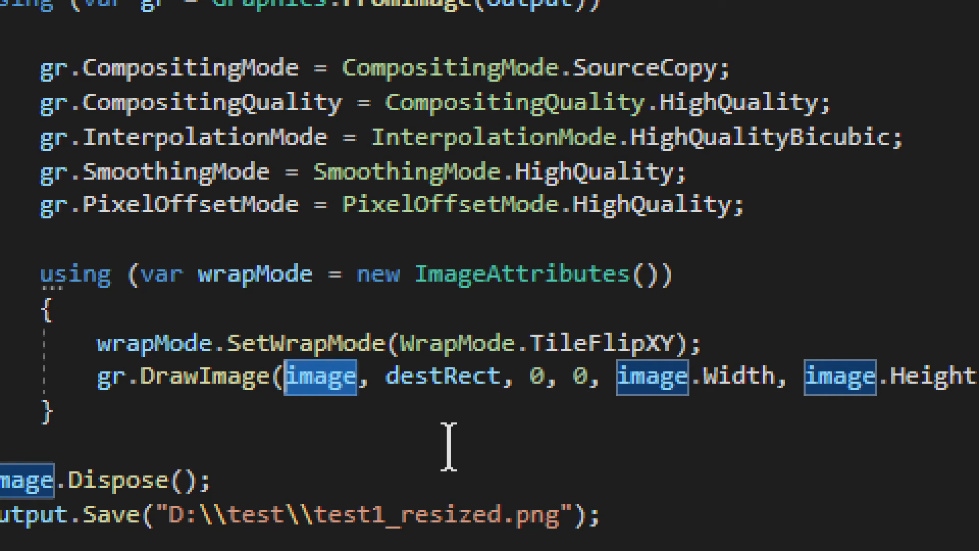
pyautogui.doubleClick(443, 376)
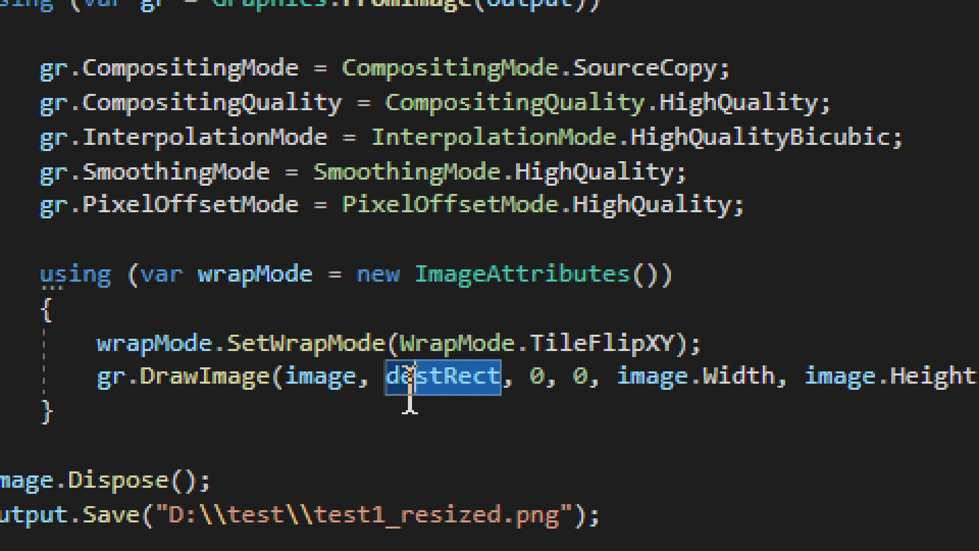
pyautogui.moveTo(494, 434)
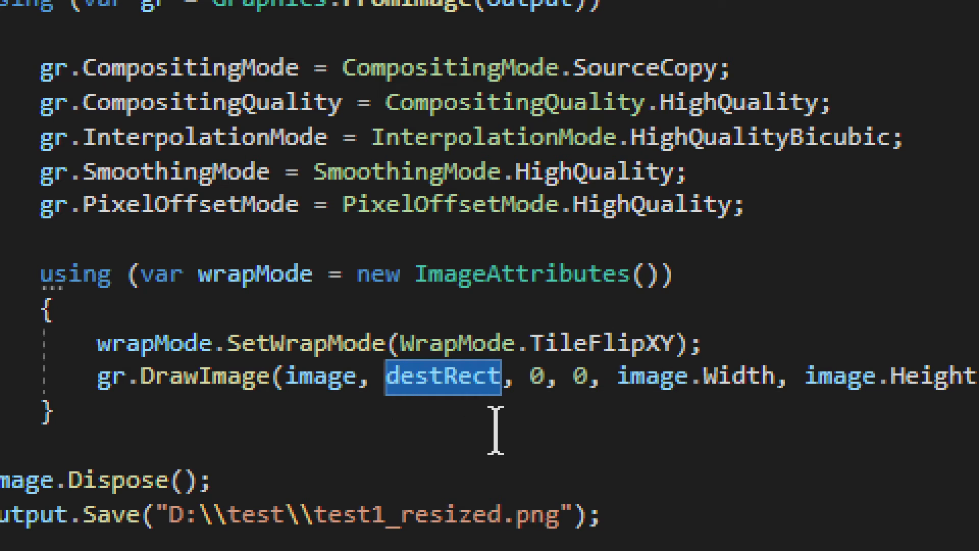
pyautogui.hscroll(3)
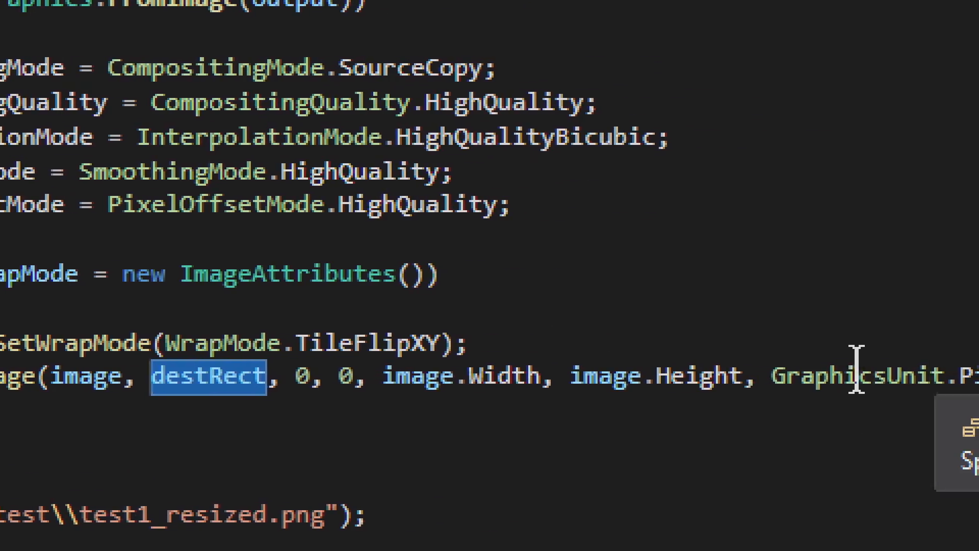
pyautogui.hscroll(3)
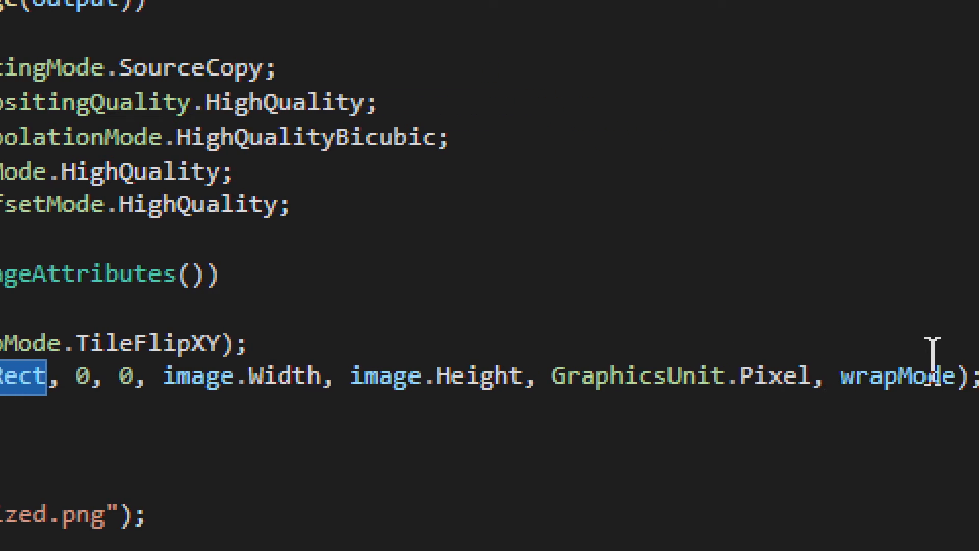
pyautogui.hscroll(-3)
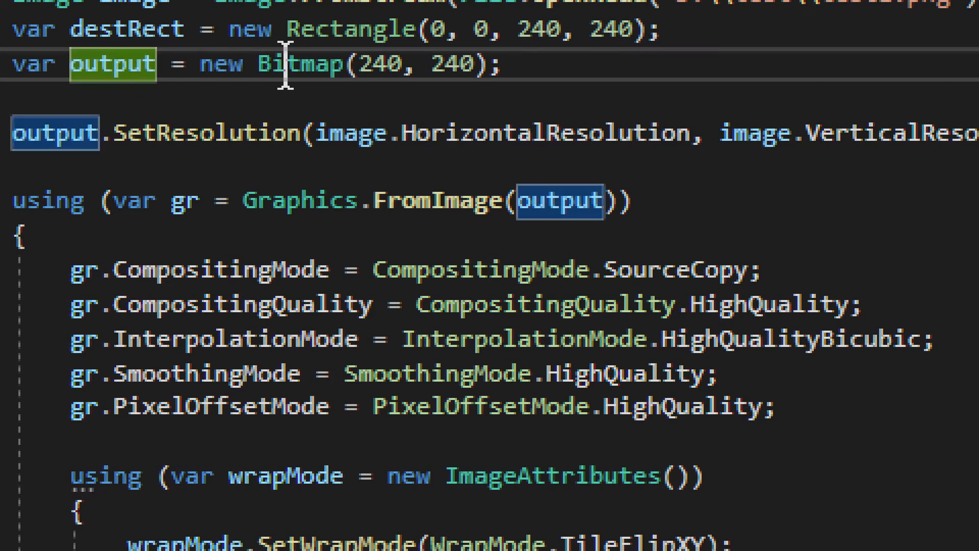
pyautogui.scroll(-3)
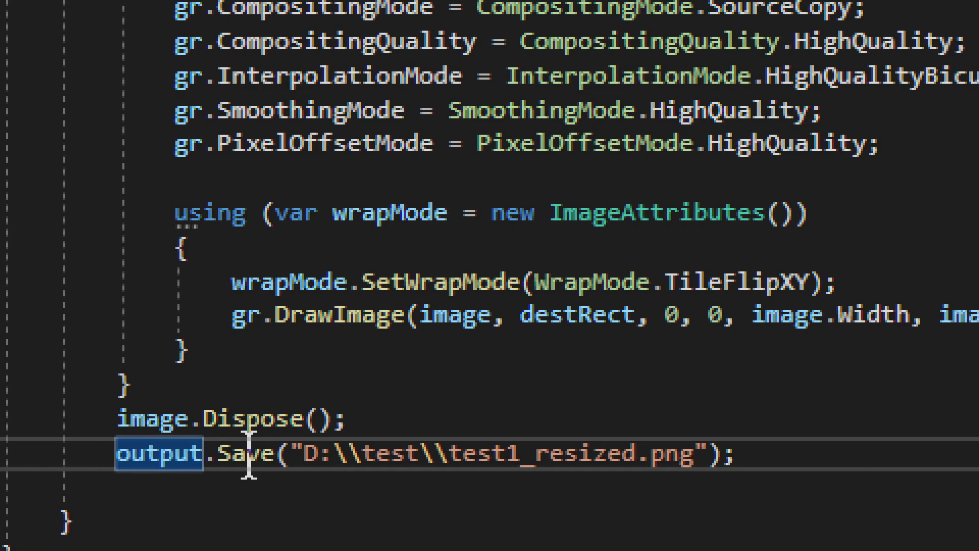
pyautogui.moveTo(249, 453)
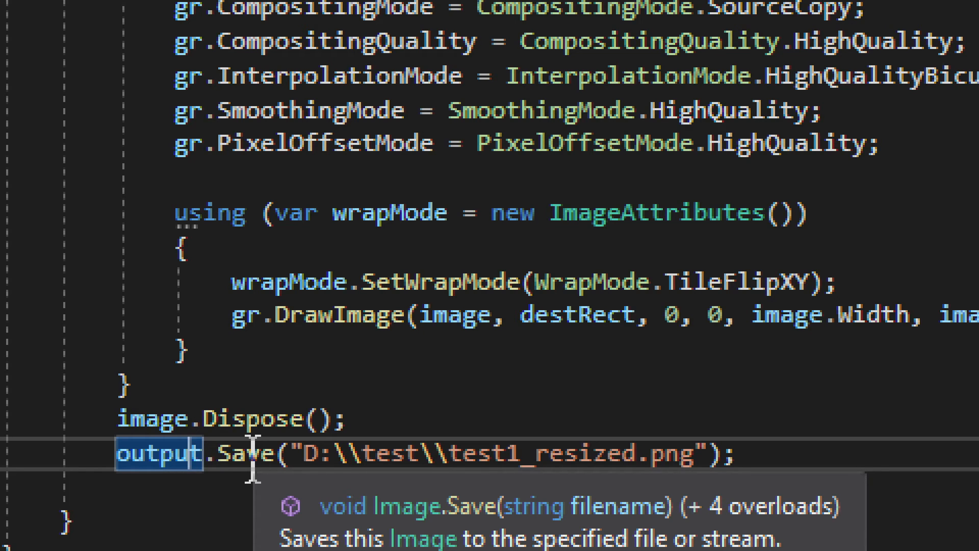
pyautogui.moveTo(247, 315)
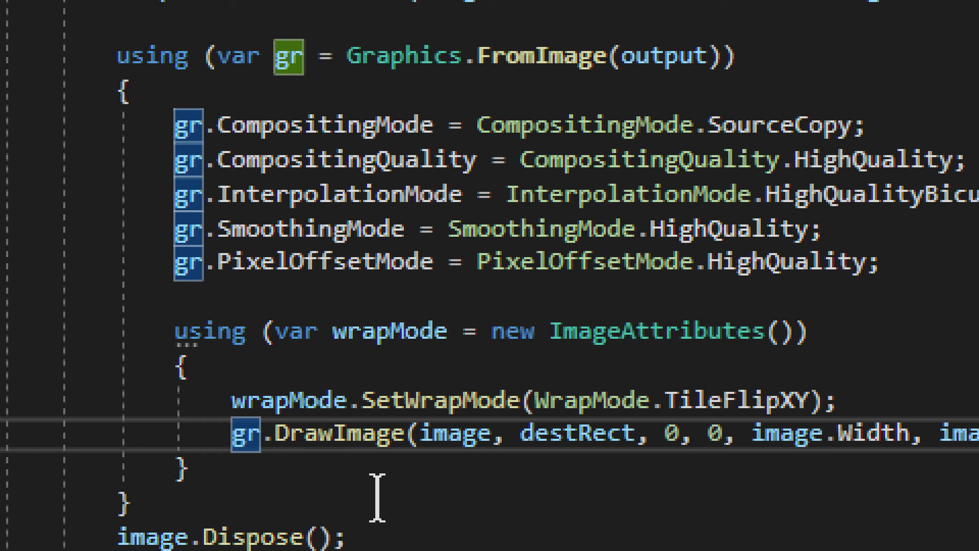
pyautogui.moveTo(543, 450)
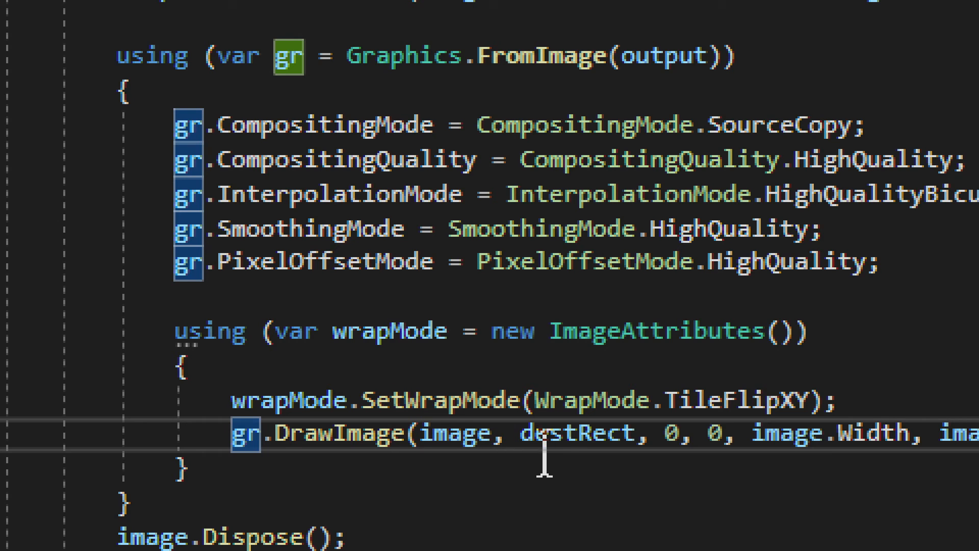
pyautogui.moveTo(262, 487)
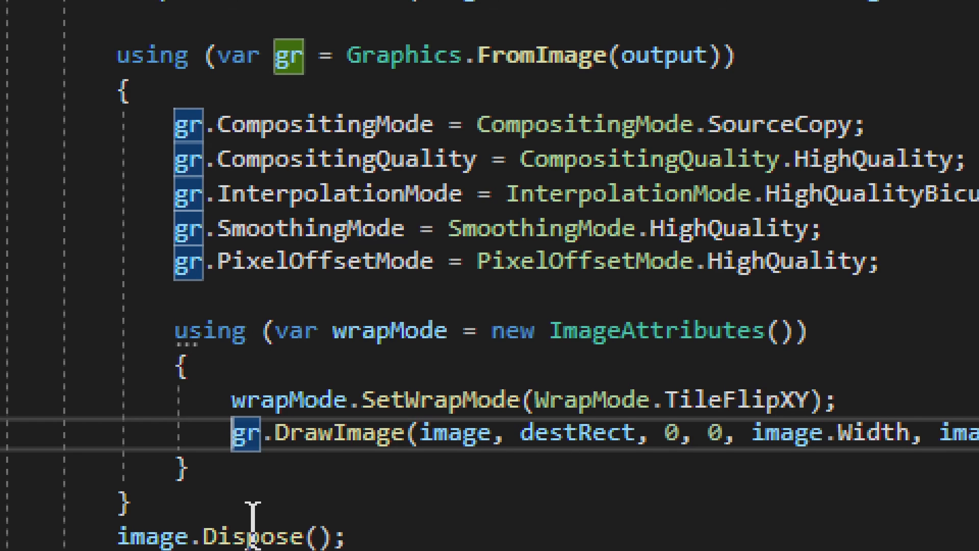
pyautogui.scroll(-3)
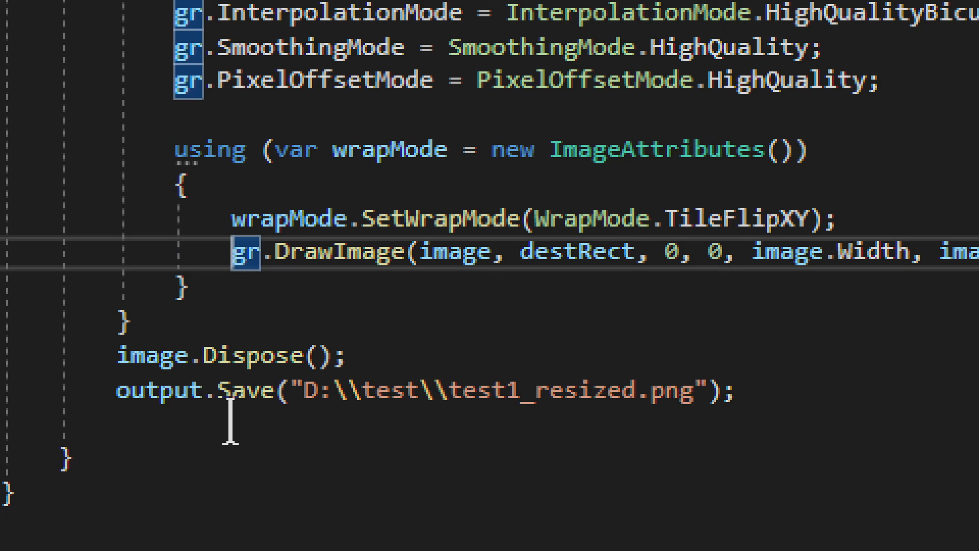
pyautogui.moveTo(243, 388)
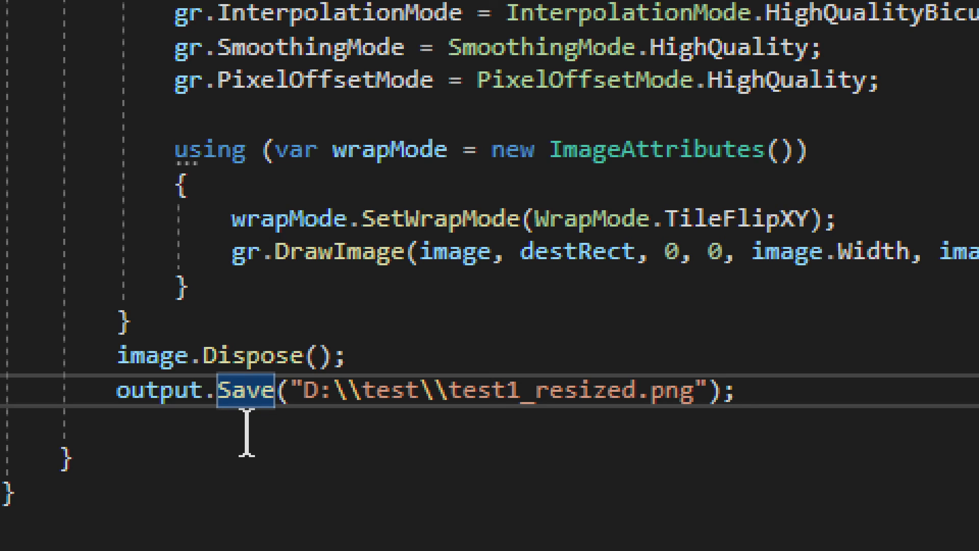
pyautogui.doubleClick(151, 355)
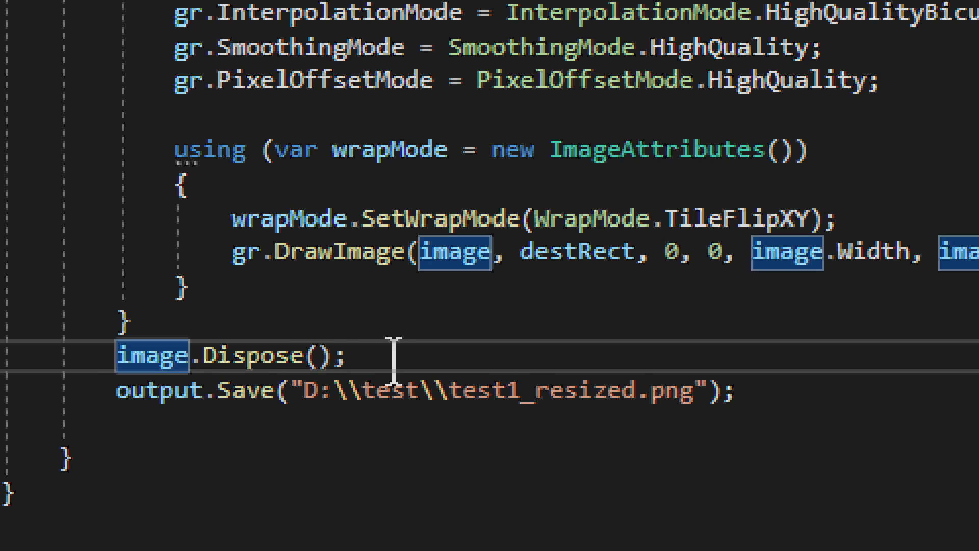
pyautogui.moveTo(175, 390)
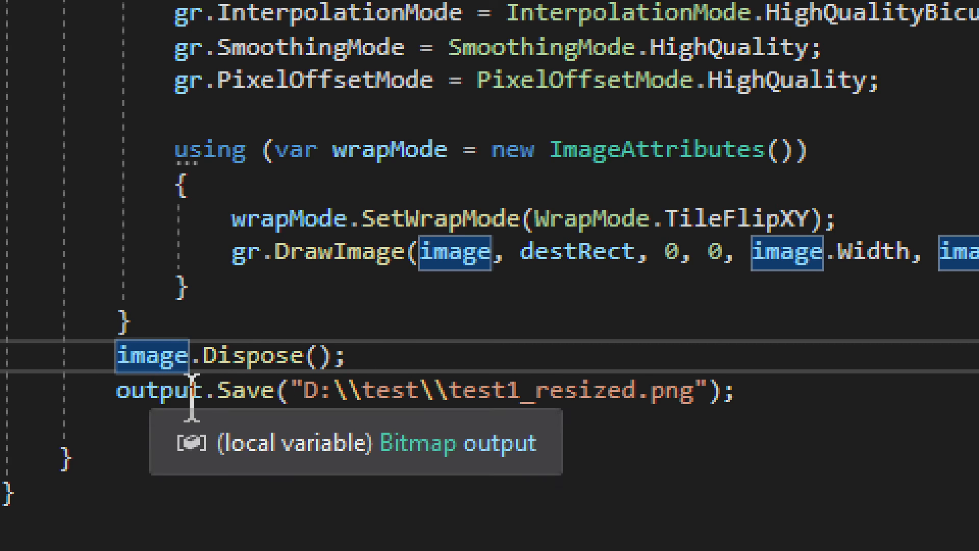
pyautogui.moveTo(406, 368)
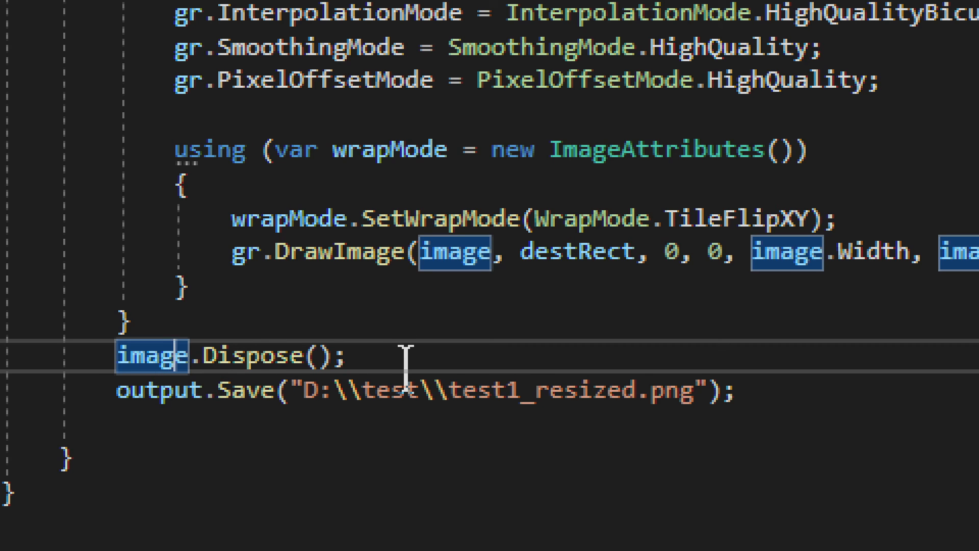
pyautogui.moveTo(68, 287)
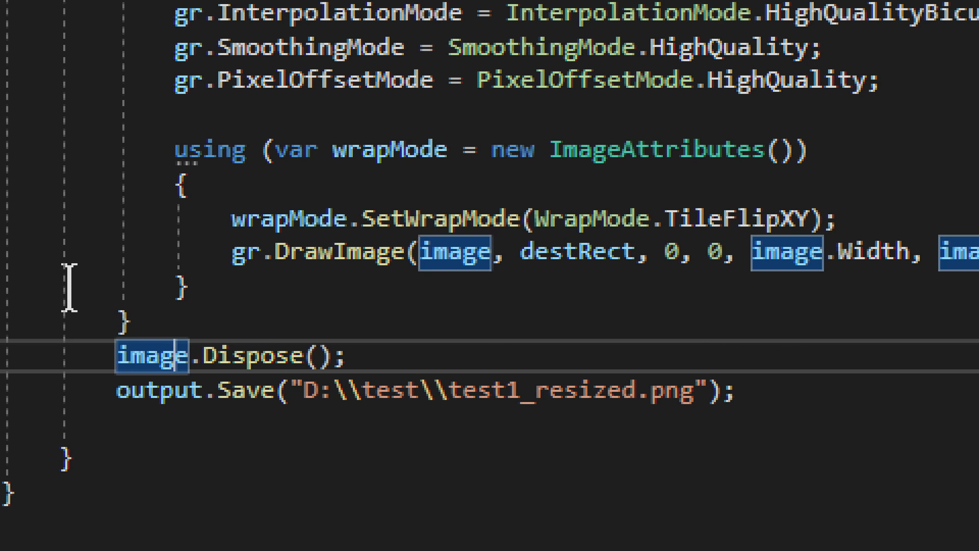